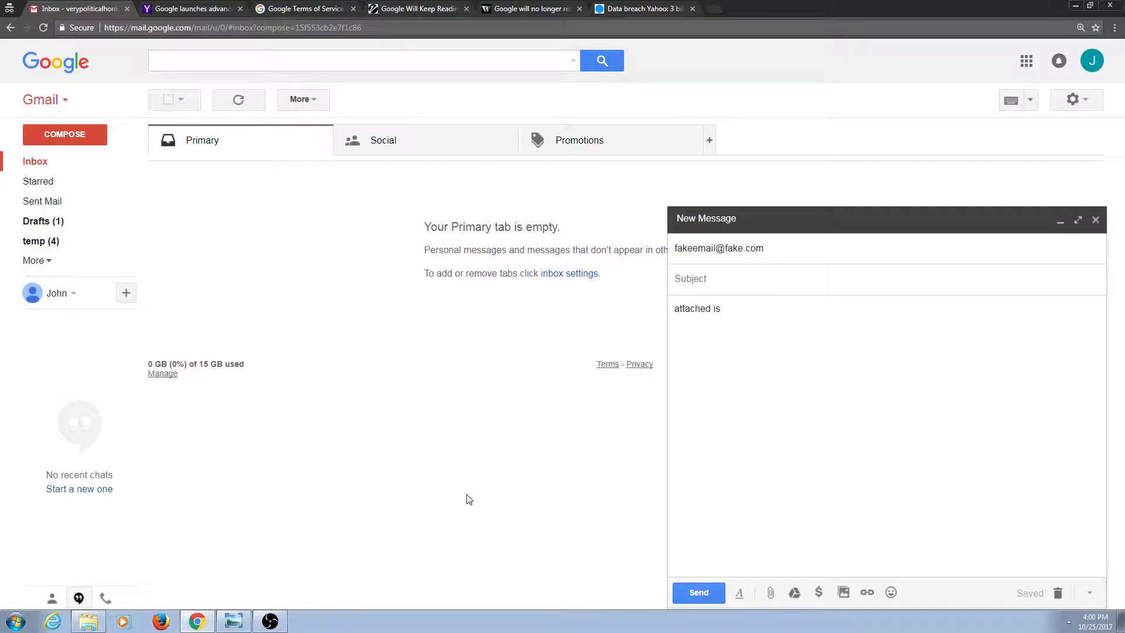
{"action": "mouse_move", "coordinate": [621, 499]}
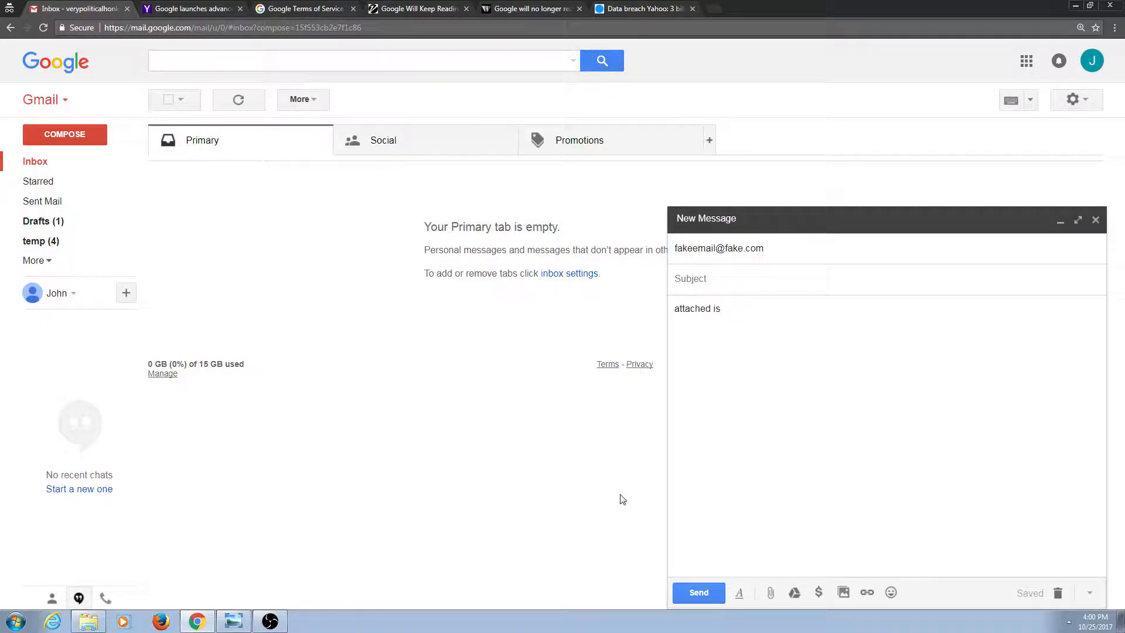
Send a message containing 'attached is' with no file and dismiss Gmail's forgotten-attachment warning.
{"action": "left_click", "coordinate": [758, 319]}
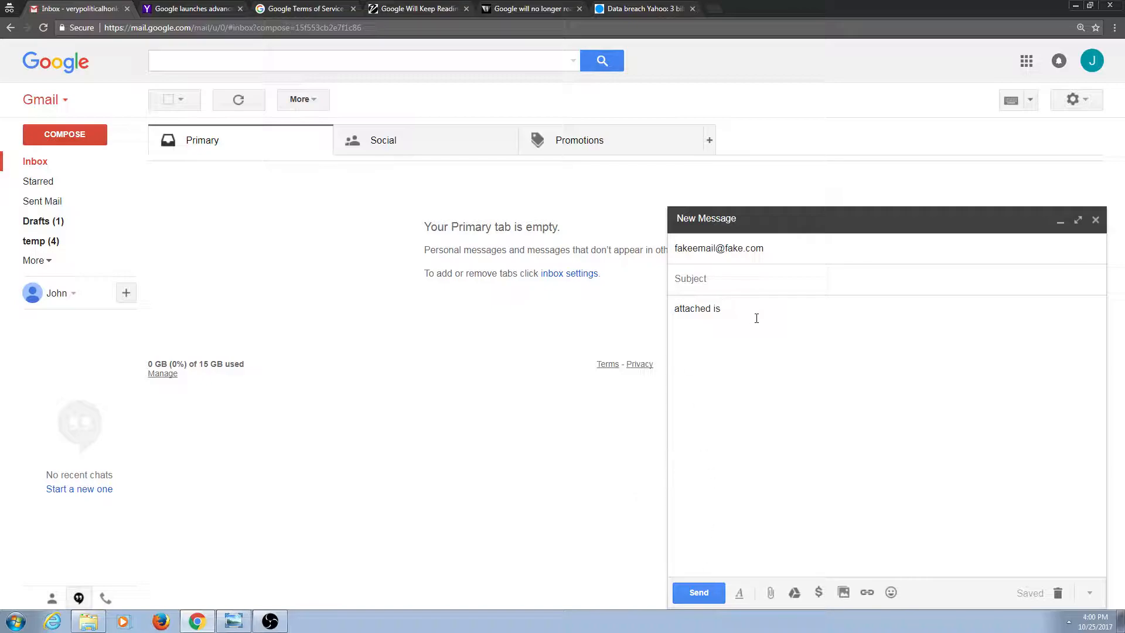
{"action": "triple_click", "coordinate": [696, 308]}
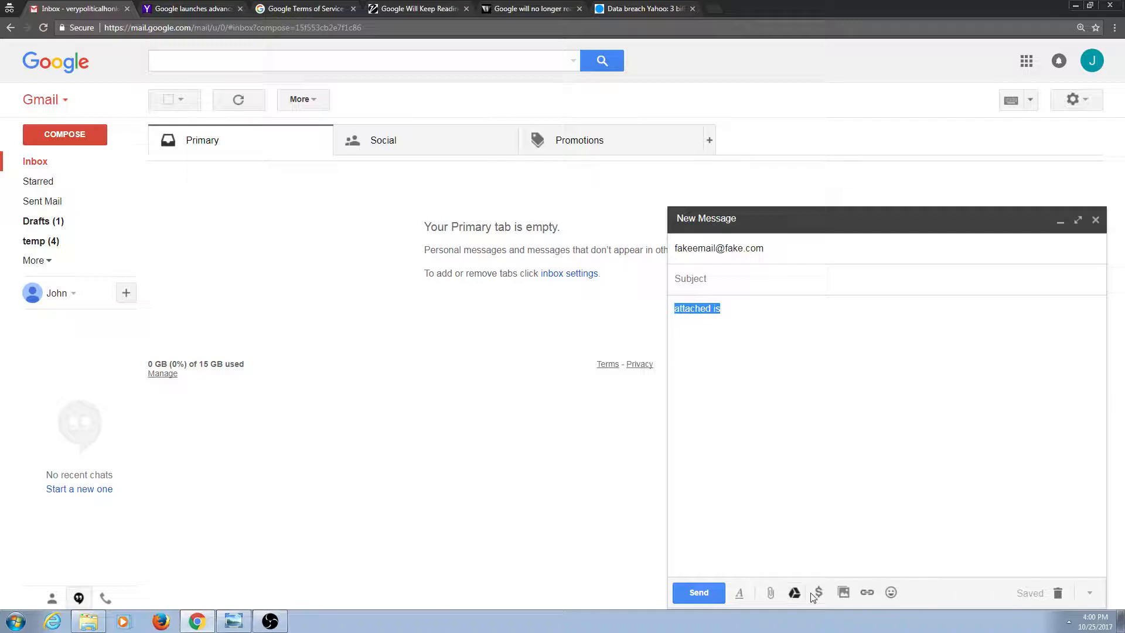
{"action": "left_click", "coordinate": [698, 593]}
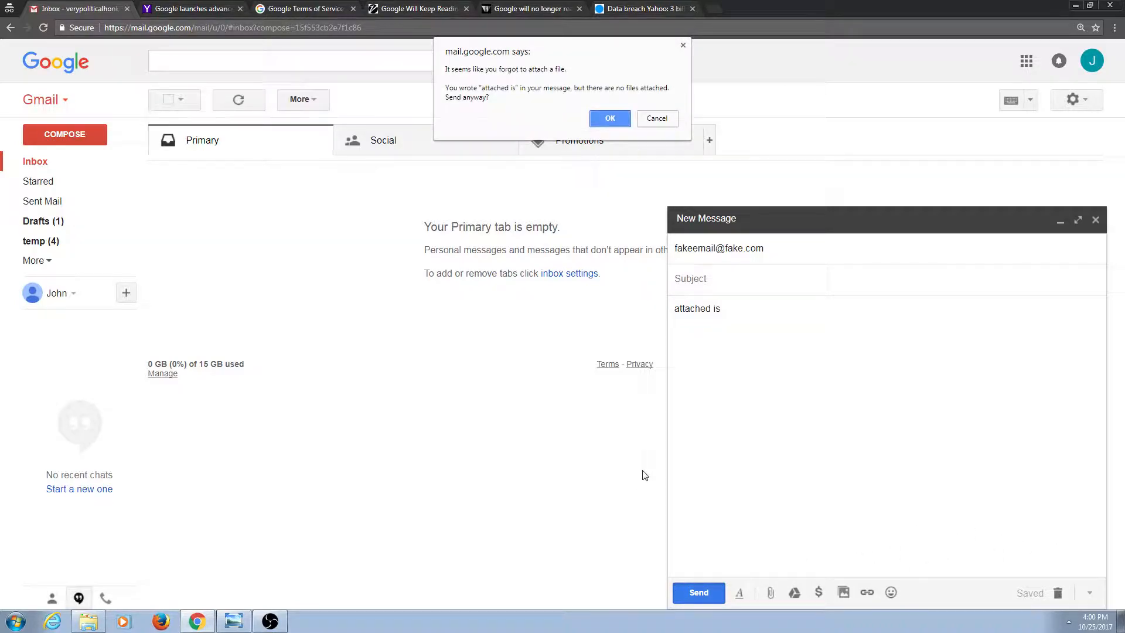
{"action": "mouse_move", "coordinate": [532, 119]}
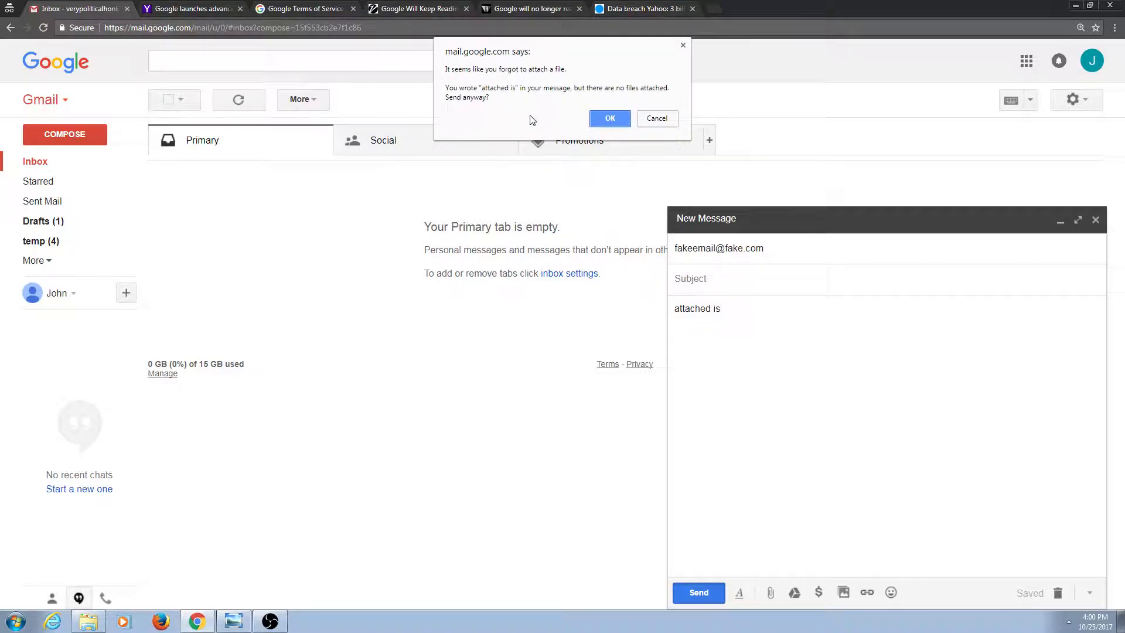
{"action": "mouse_move", "coordinate": [577, 105]}
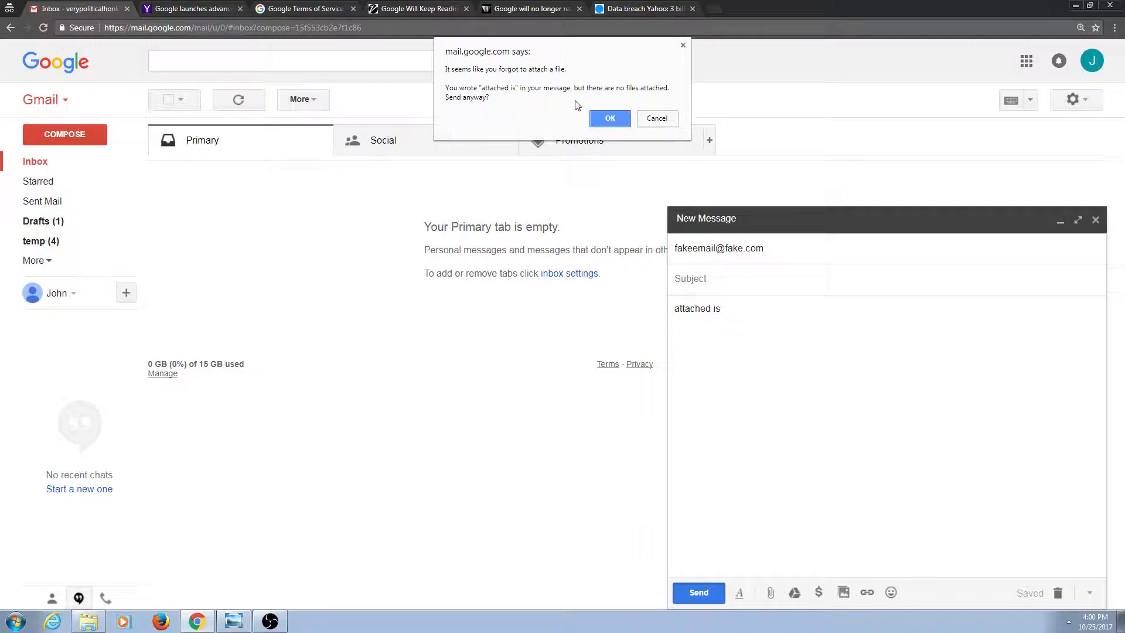
{"action": "mouse_move", "coordinate": [483, 277]}
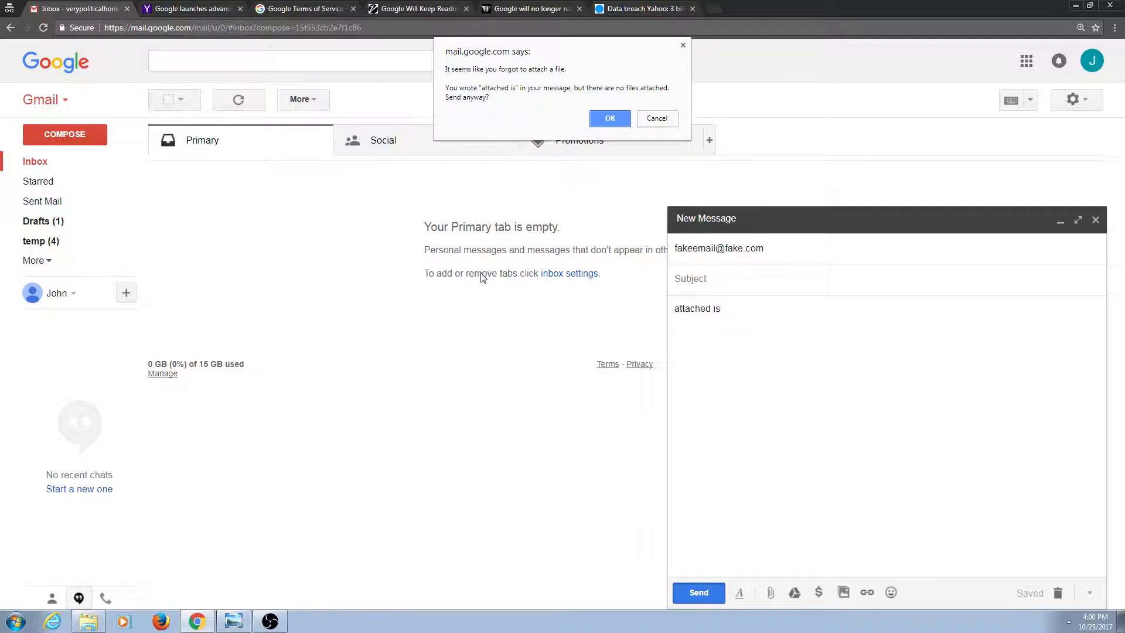
{"action": "left_click", "coordinate": [657, 119]}
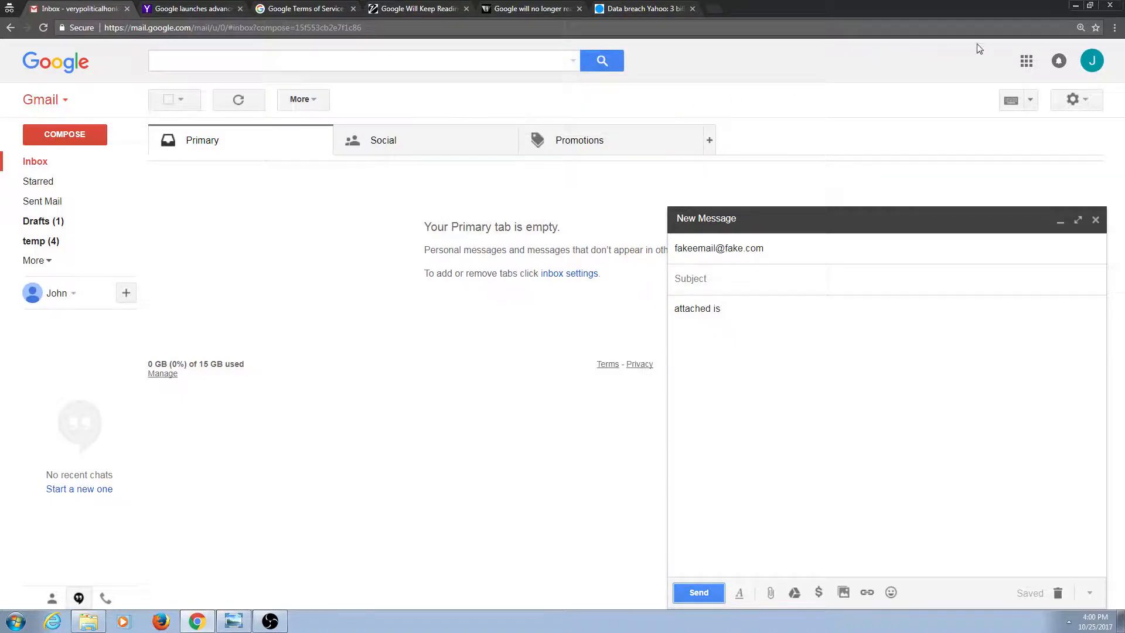
In DevTools, search Gmail's script for 'attached' and step through the phrase-list matches.
{"action": "left_click", "coordinate": [1119, 28]}
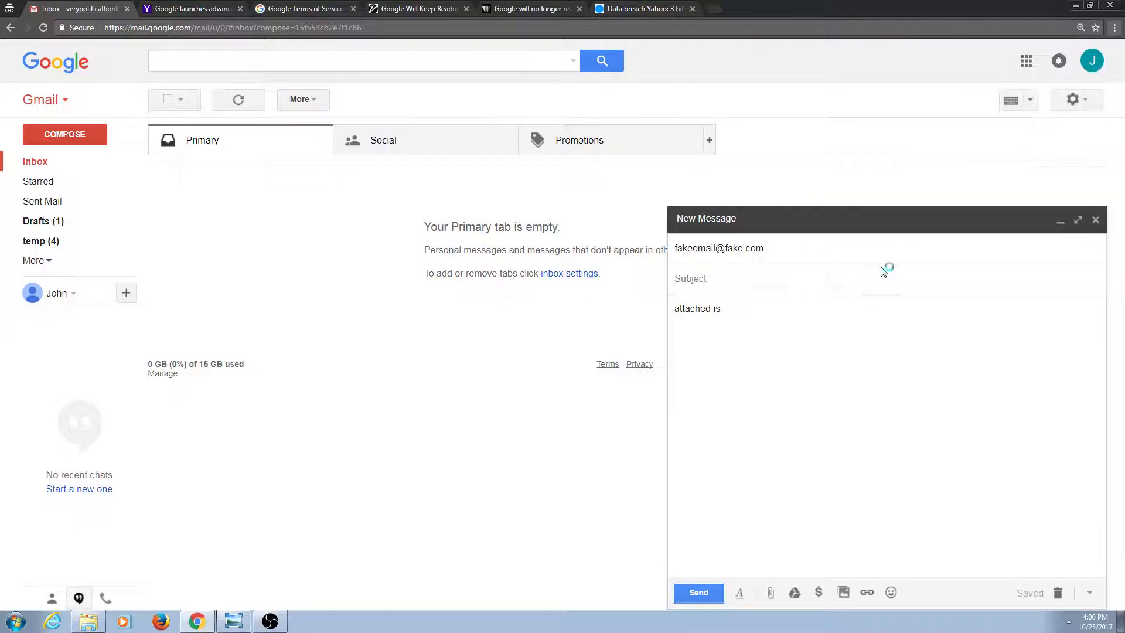
{"action": "key", "text": "F12"}
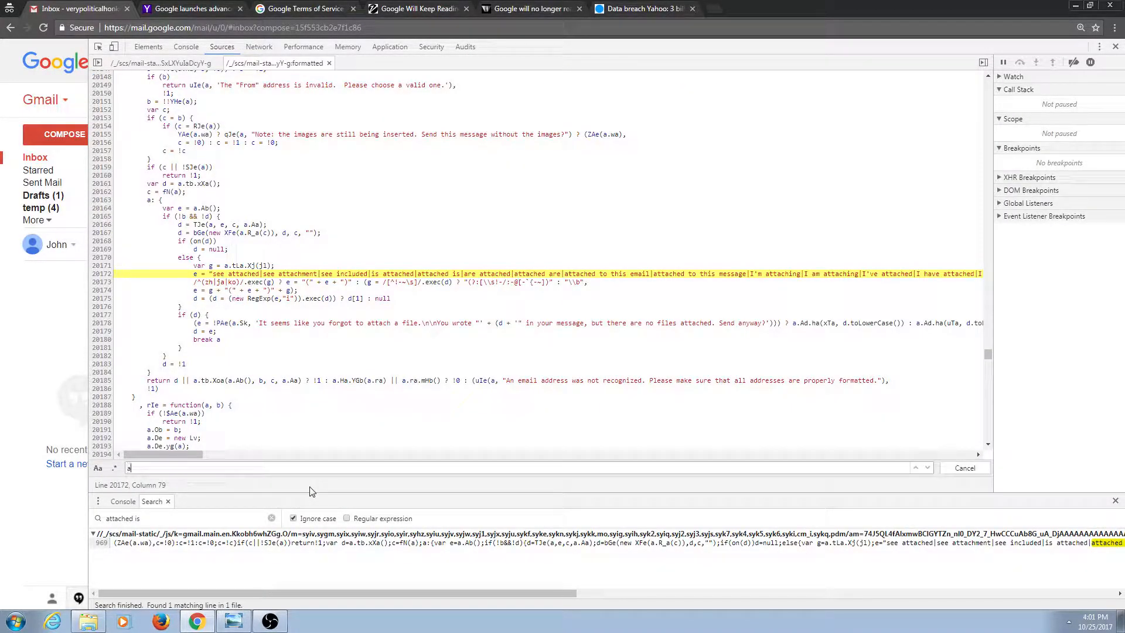
{"action": "type", "text": "attached"}
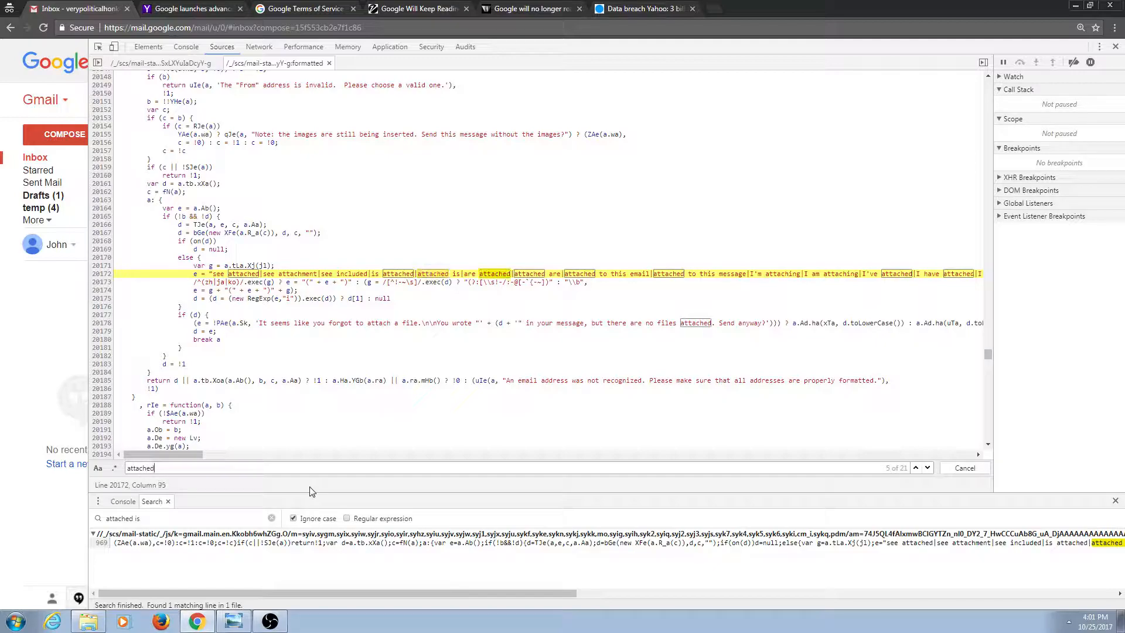
{"action": "left_click", "coordinate": [926, 468]}
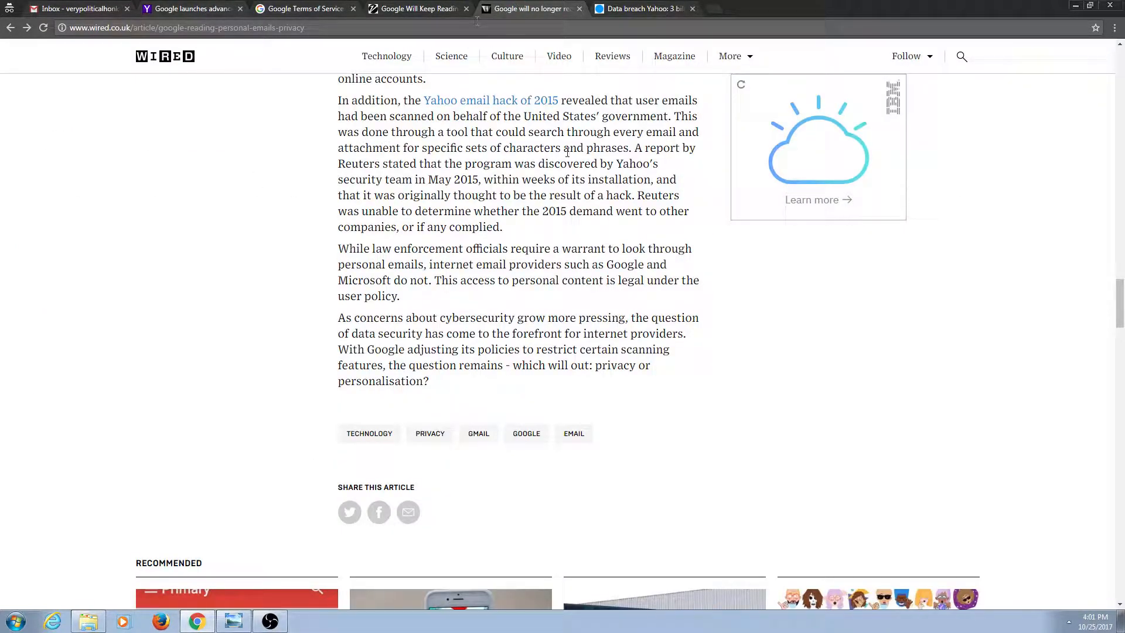
{"action": "scroll", "scroll_direction": "up", "scroll_amount": 3}
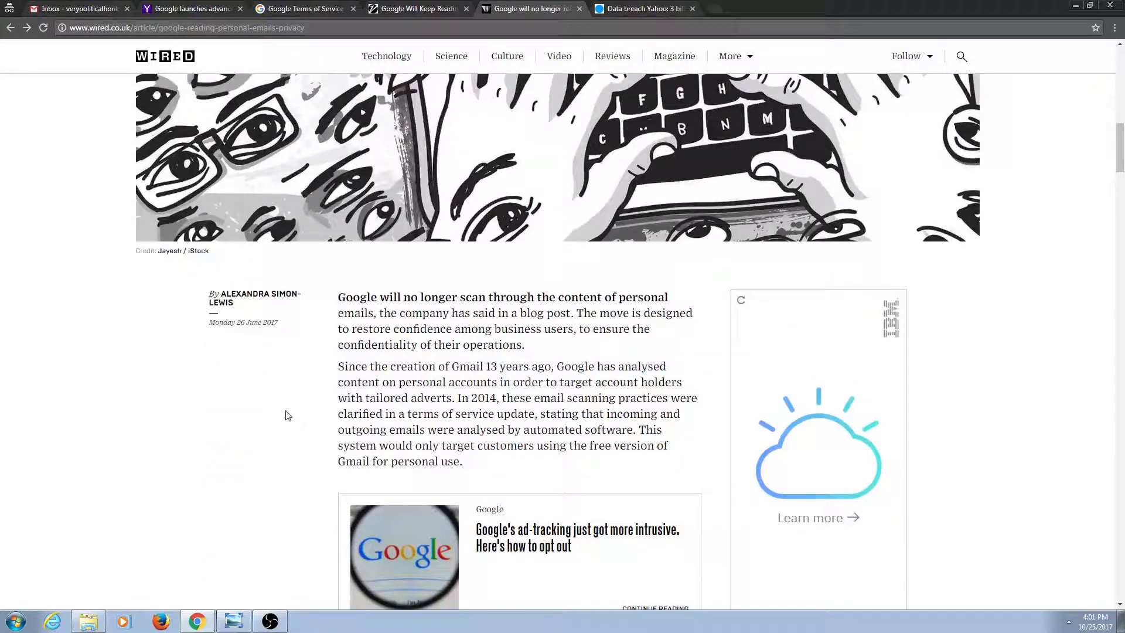
{"action": "scroll", "scroll_direction": "up", "scroll_amount": 3}
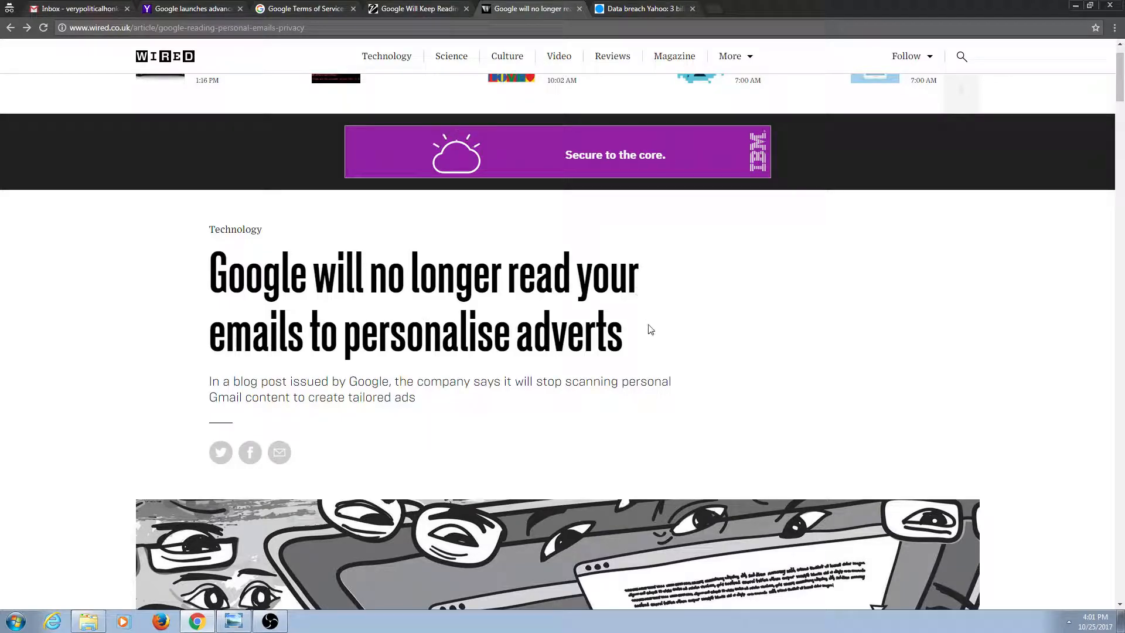
{"action": "scroll", "scroll_direction": "down", "scroll_amount": 3}
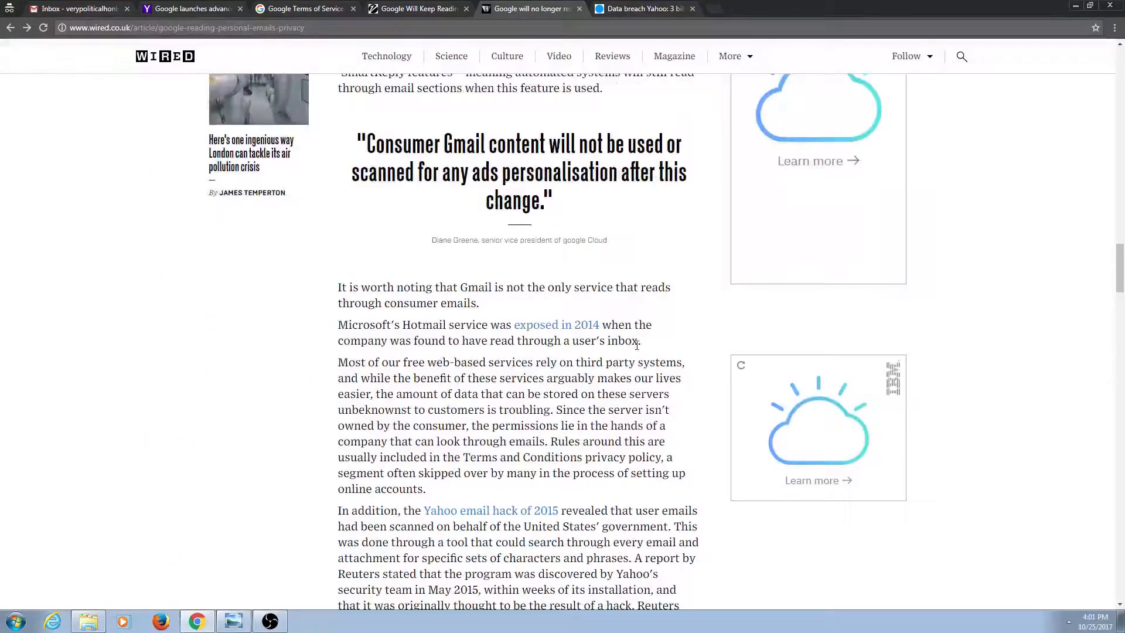
{"action": "scroll", "scroll_direction": "down", "scroll_amount": 3}
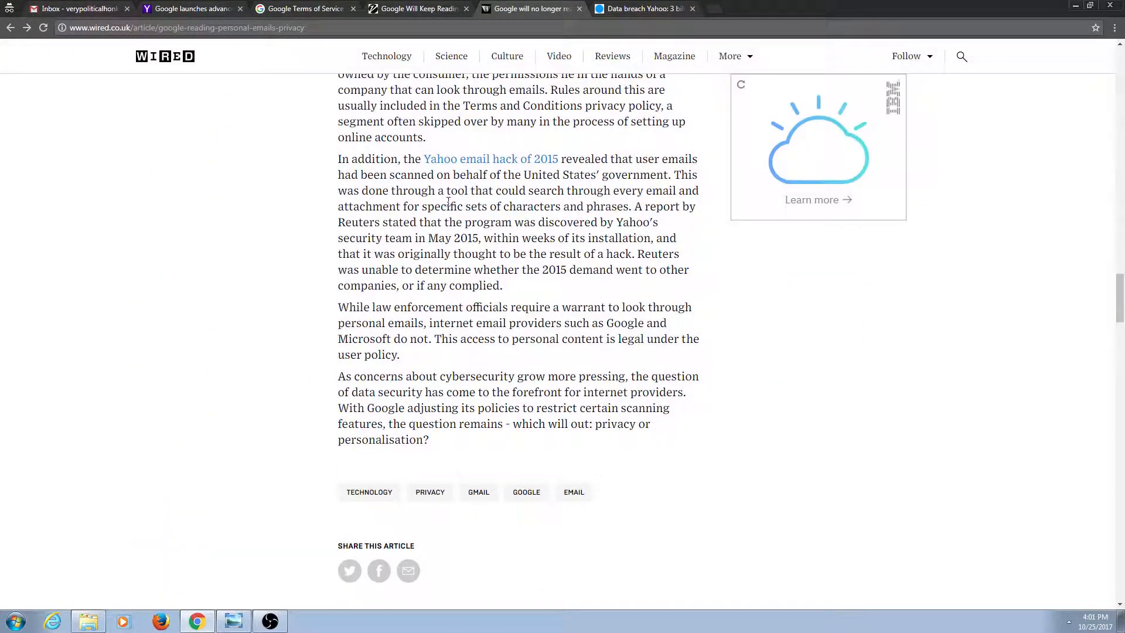
Highlight Variety's Smart Reply paragraph on Google reading email, then move to Google's Terms of Service.
{"action": "left_click", "coordinate": [416, 10]}
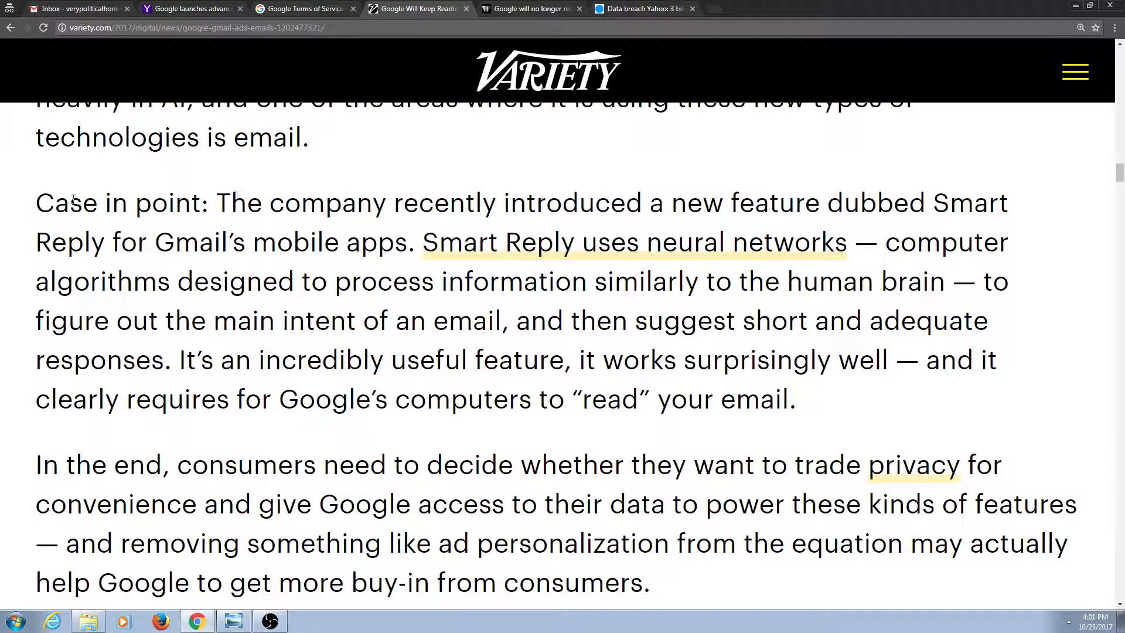
{"action": "left_click_drag", "start_coordinate": [297, 203], "coordinate": [795, 400]}
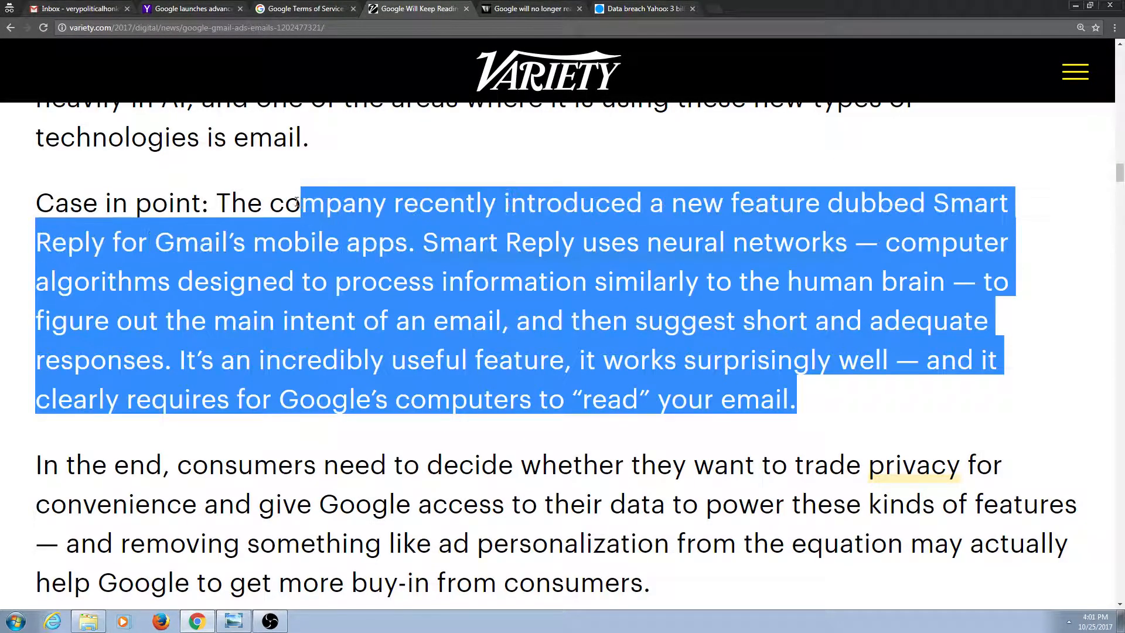
{"action": "left_click", "coordinate": [821, 405]}
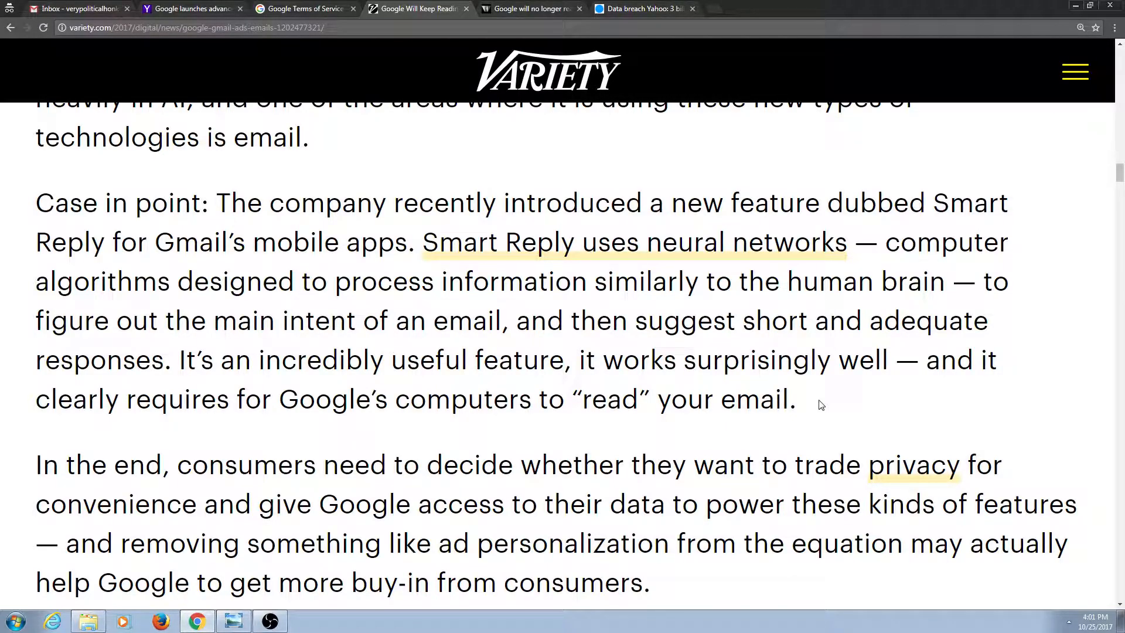
{"action": "mouse_move", "coordinate": [869, 367]}
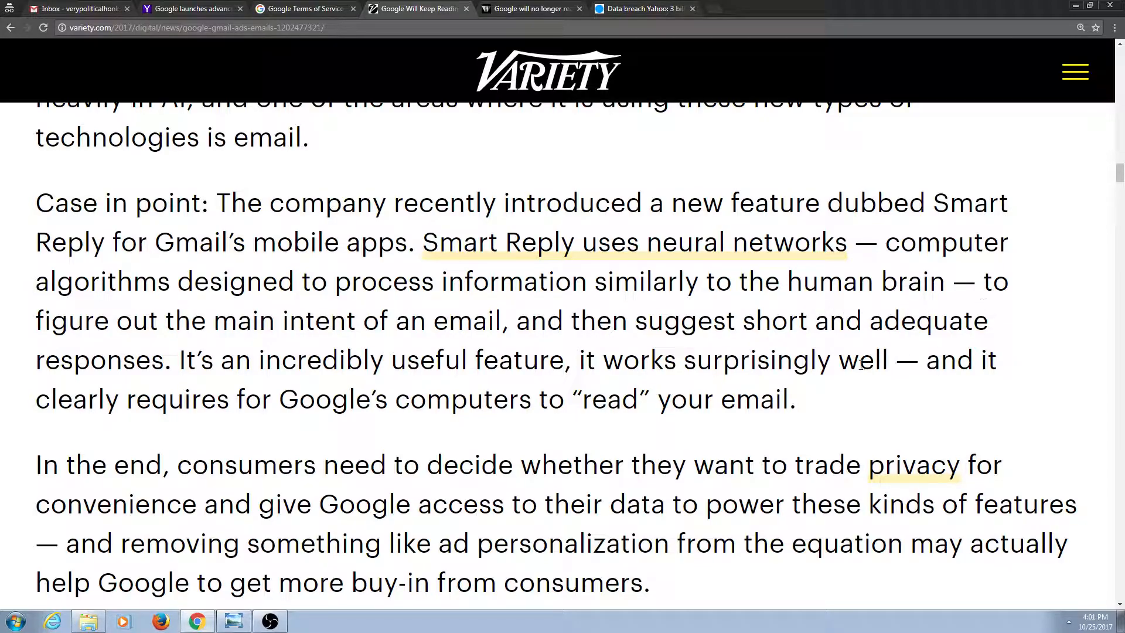
{"action": "mouse_move", "coordinate": [854, 436]}
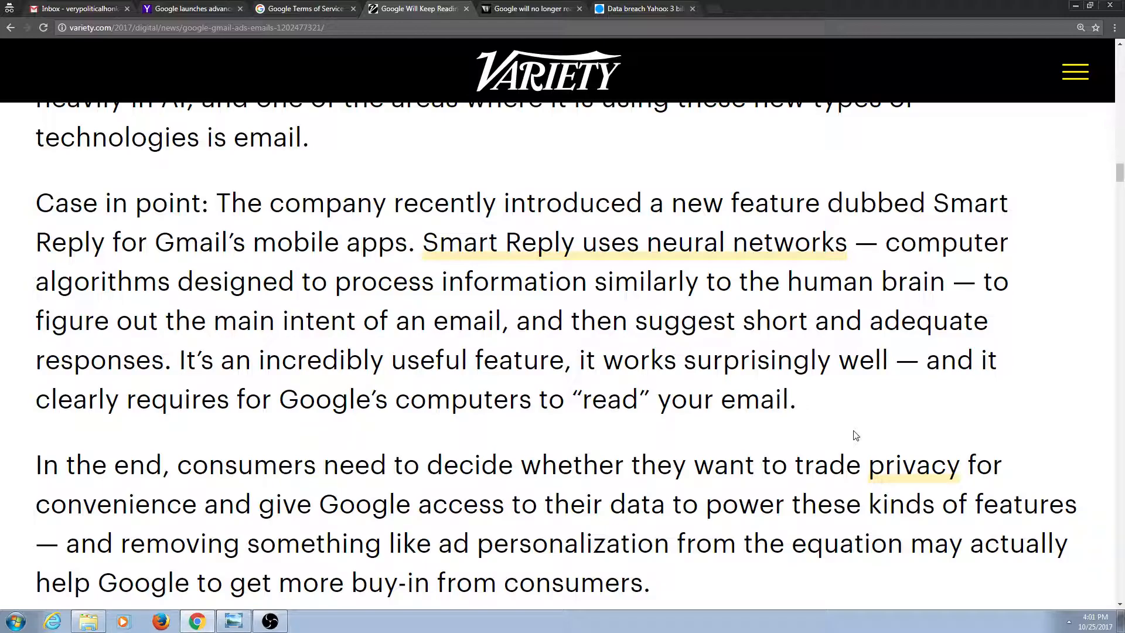
{"action": "mouse_move", "coordinate": [801, 417]}
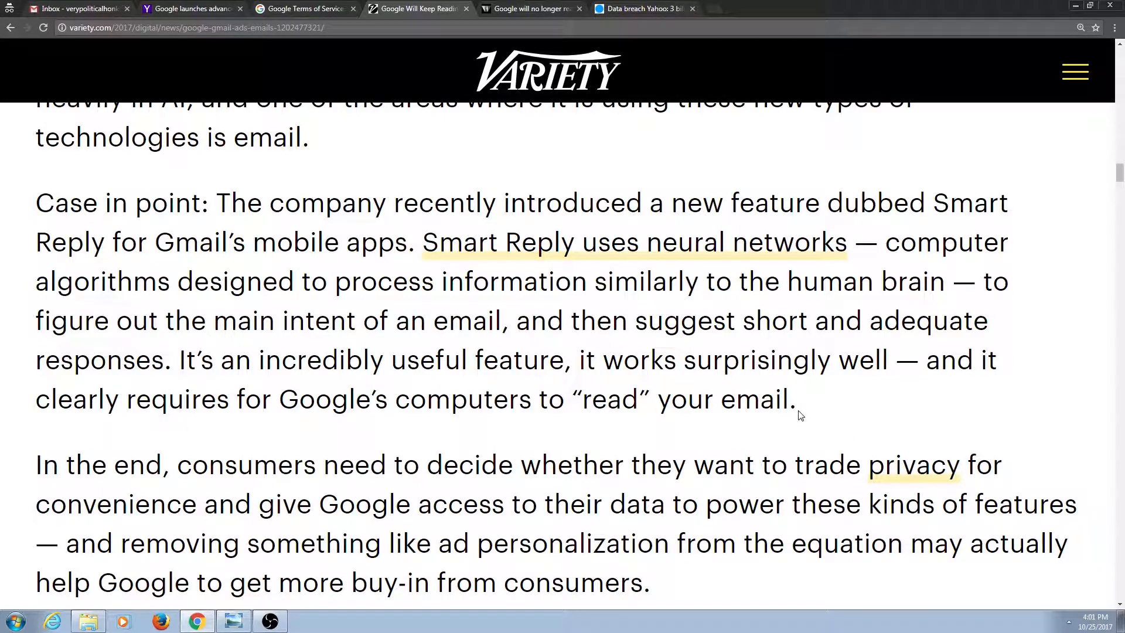
{"action": "mouse_move", "coordinate": [332, 401]}
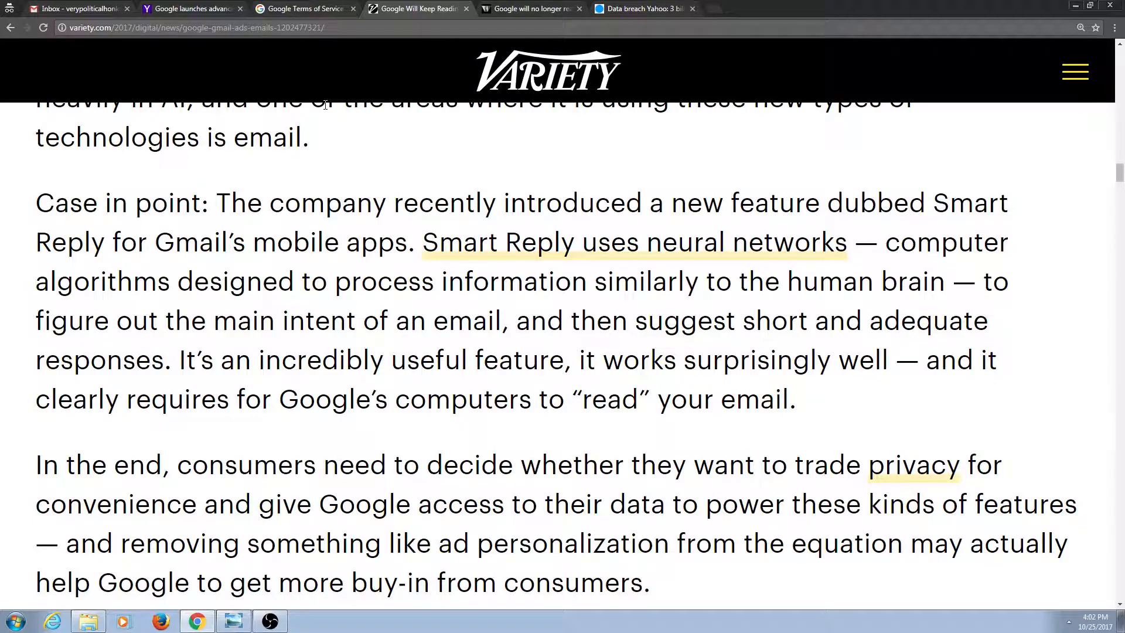
{"action": "left_click", "coordinate": [305, 8]}
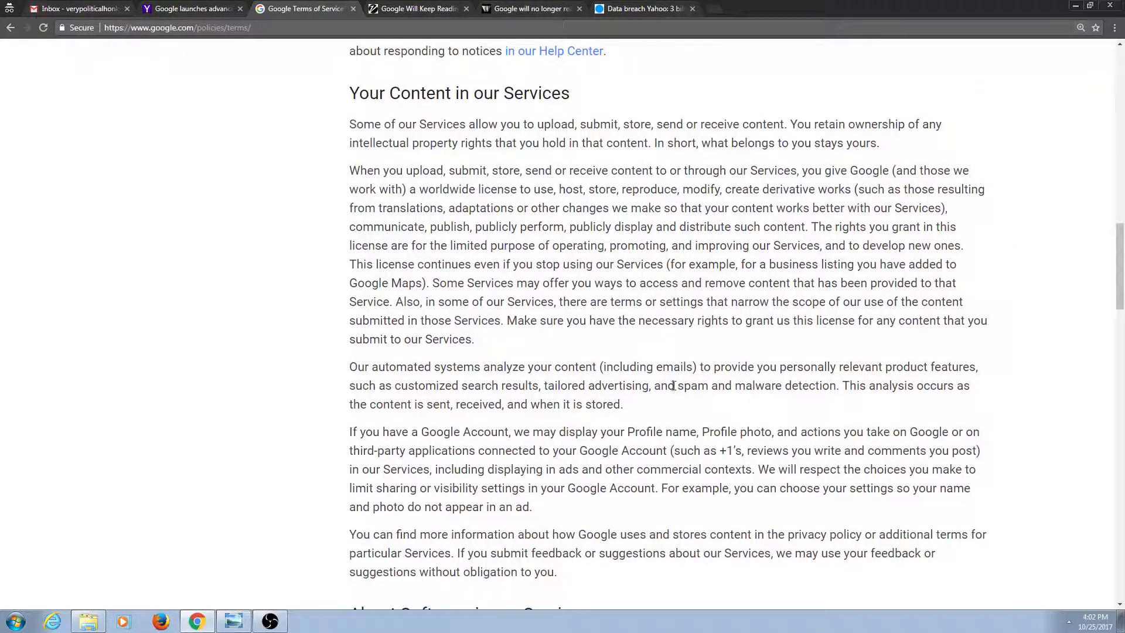
Highlight the Terms of Service clause on automated analysis of emails and enlarge the text.
{"action": "left_click_drag", "start_coordinate": [350, 367], "coordinate": [623, 404]}
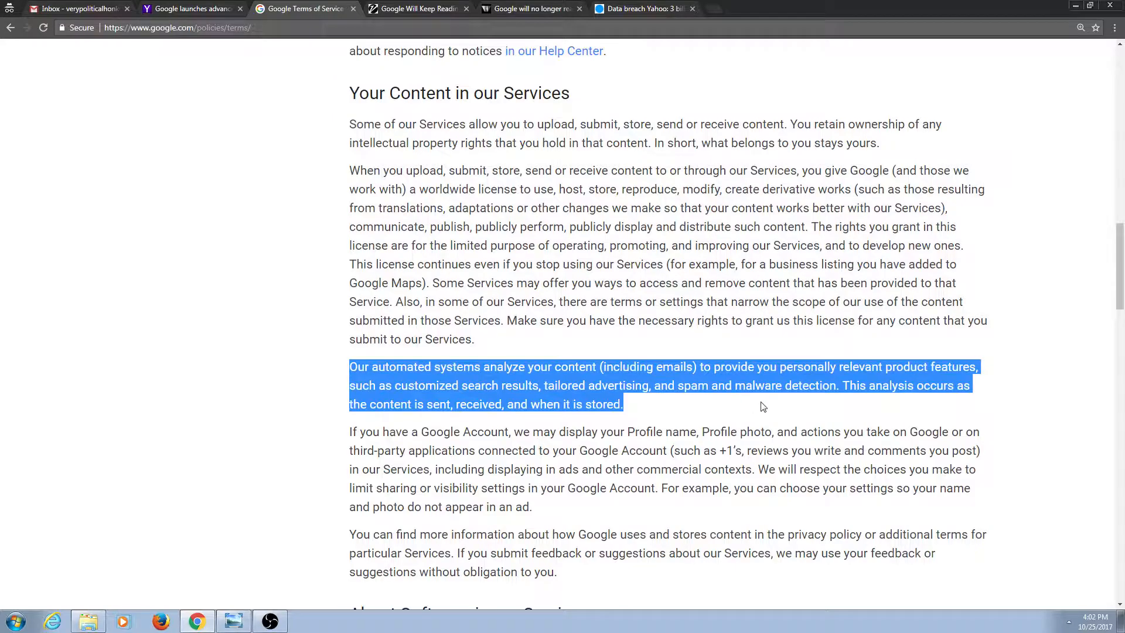
{"action": "key", "text": "ctrl++"}
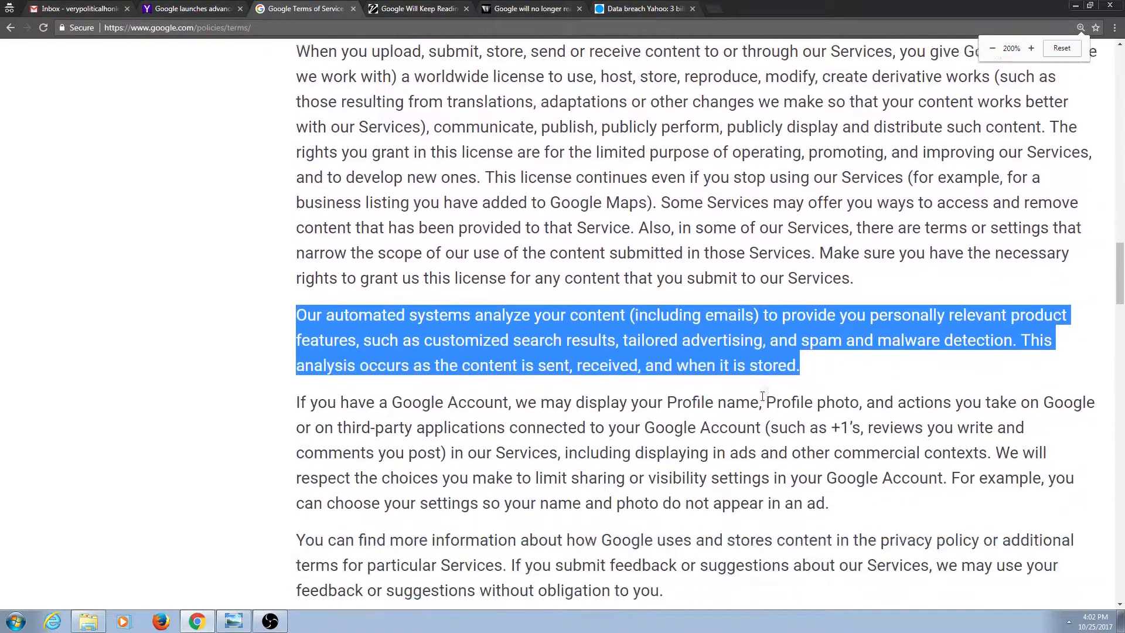
{"action": "left_click", "coordinate": [1031, 48]}
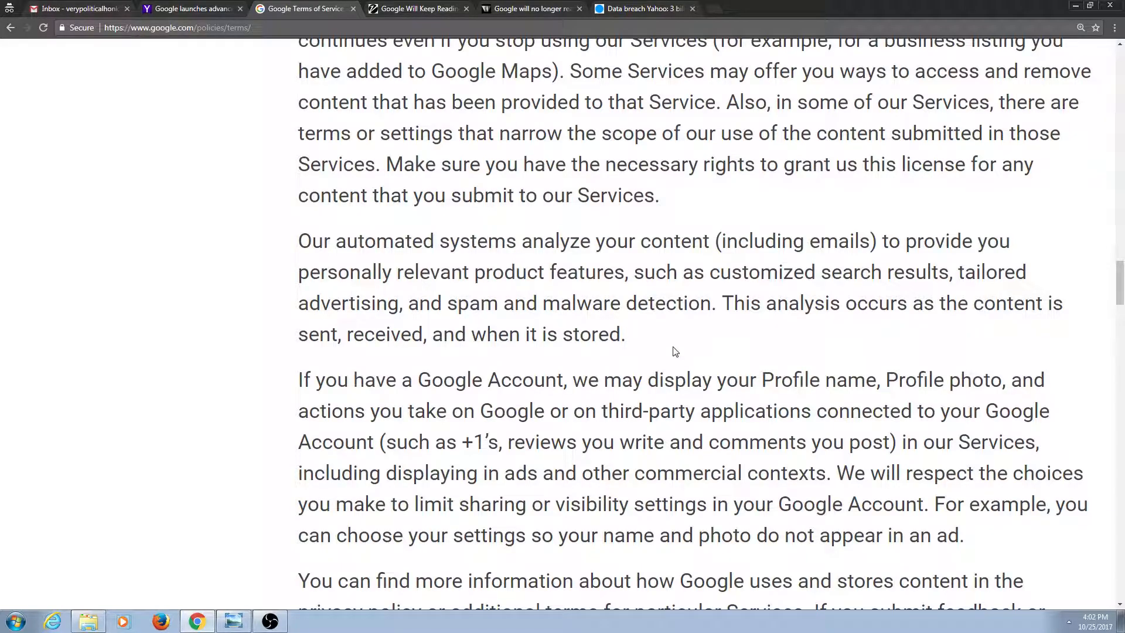
{"action": "mouse_move", "coordinate": [692, 354]}
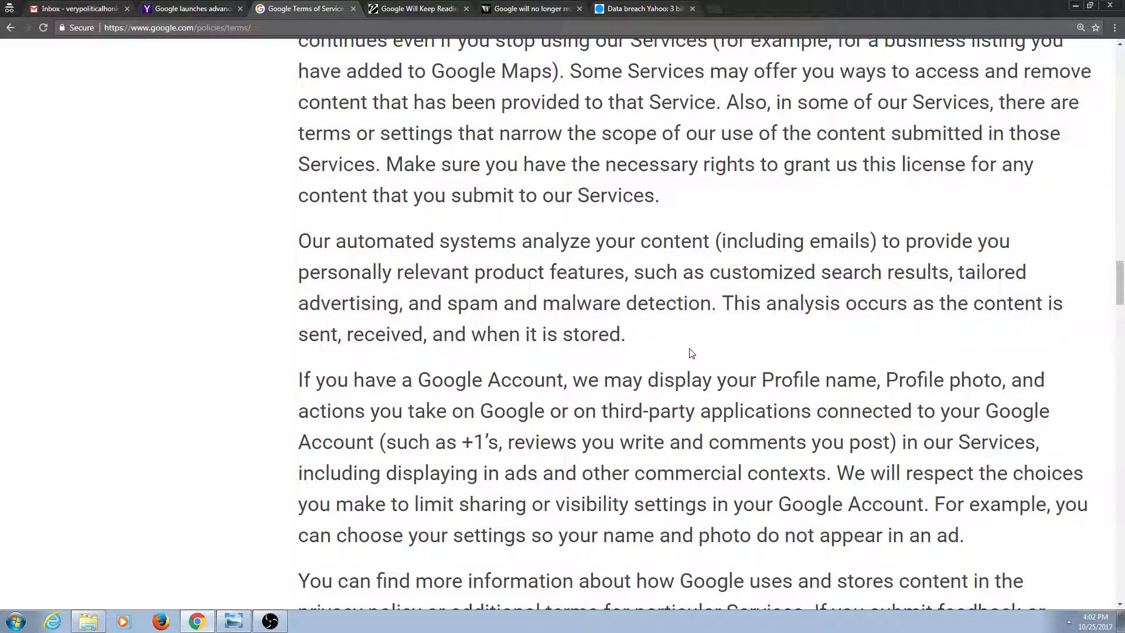
{"action": "mouse_move", "coordinate": [692, 341]}
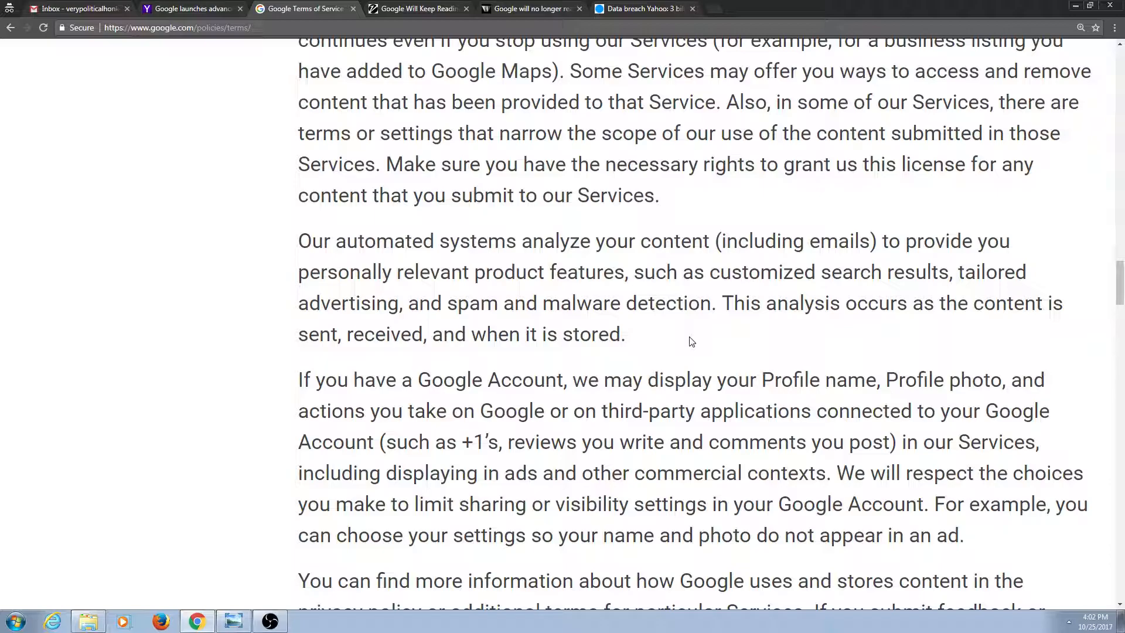
Highlight that analysis occurs as content is sent, received and stored, then move to the Gmail security article.
{"action": "left_click_drag", "start_coordinate": [547, 302], "coordinate": [625, 334]}
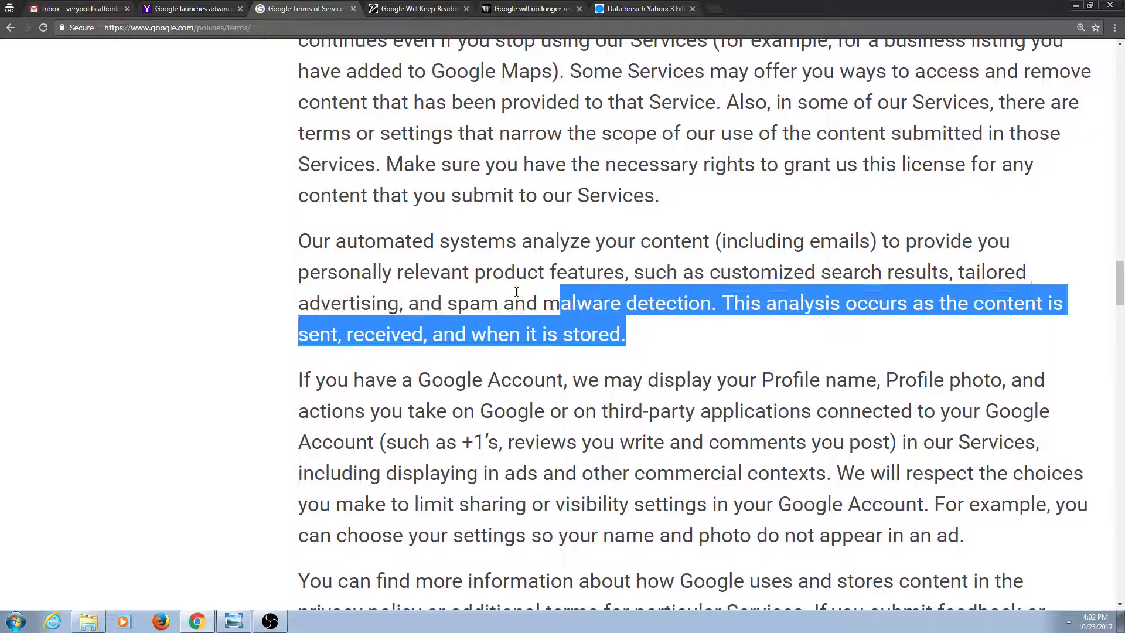
{"action": "left_click", "coordinate": [672, 345]}
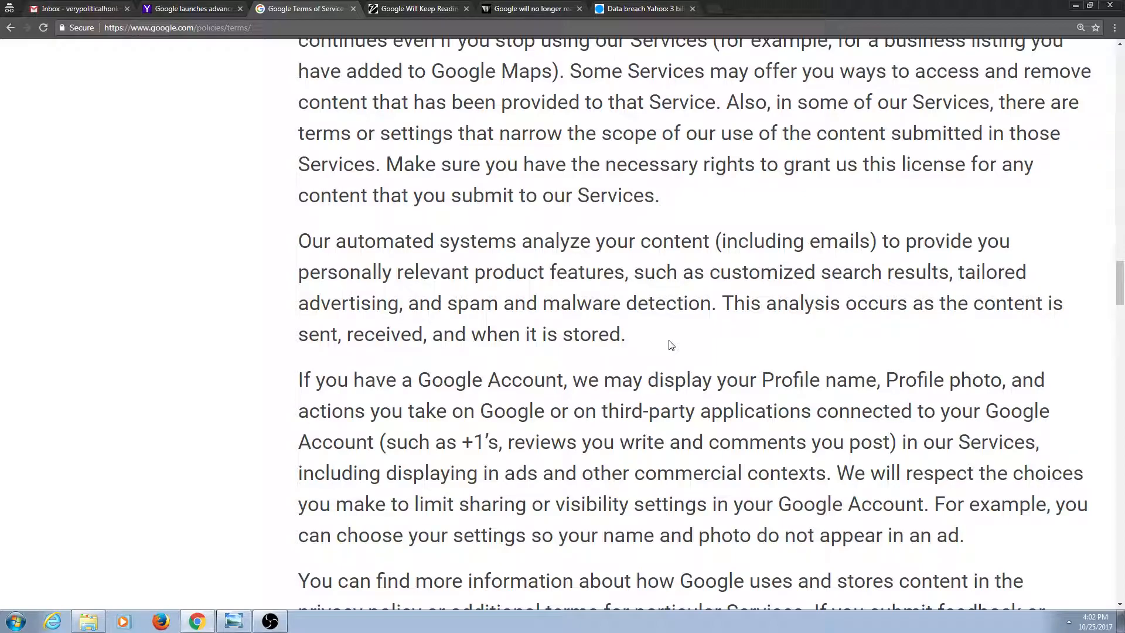
{"action": "mouse_move", "coordinate": [689, 344]}
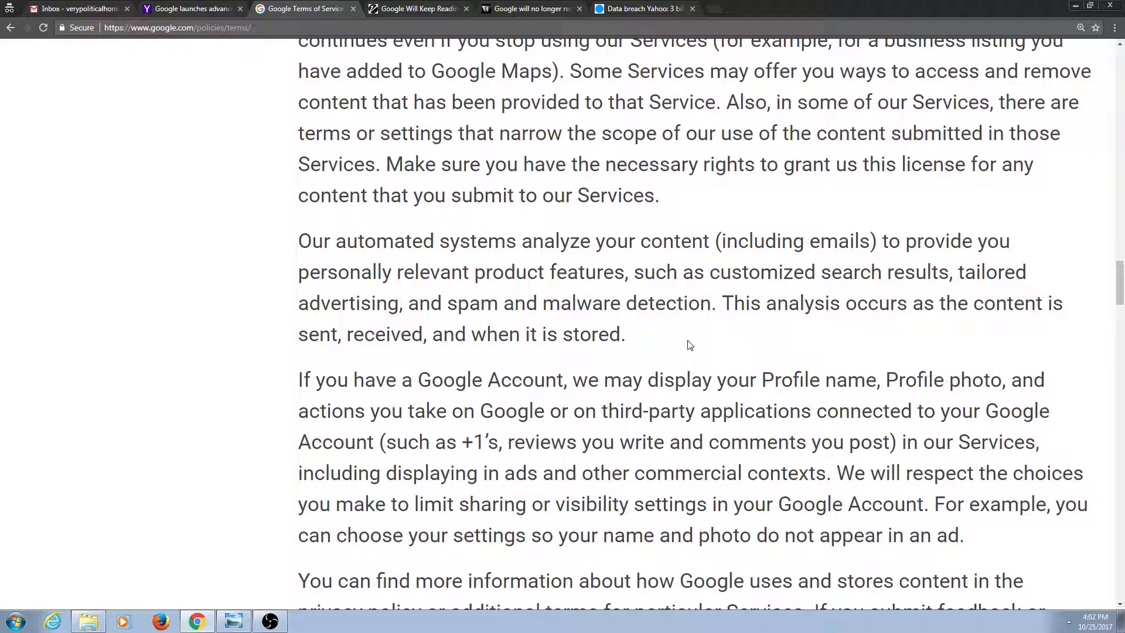
{"action": "mouse_move", "coordinate": [664, 334]}
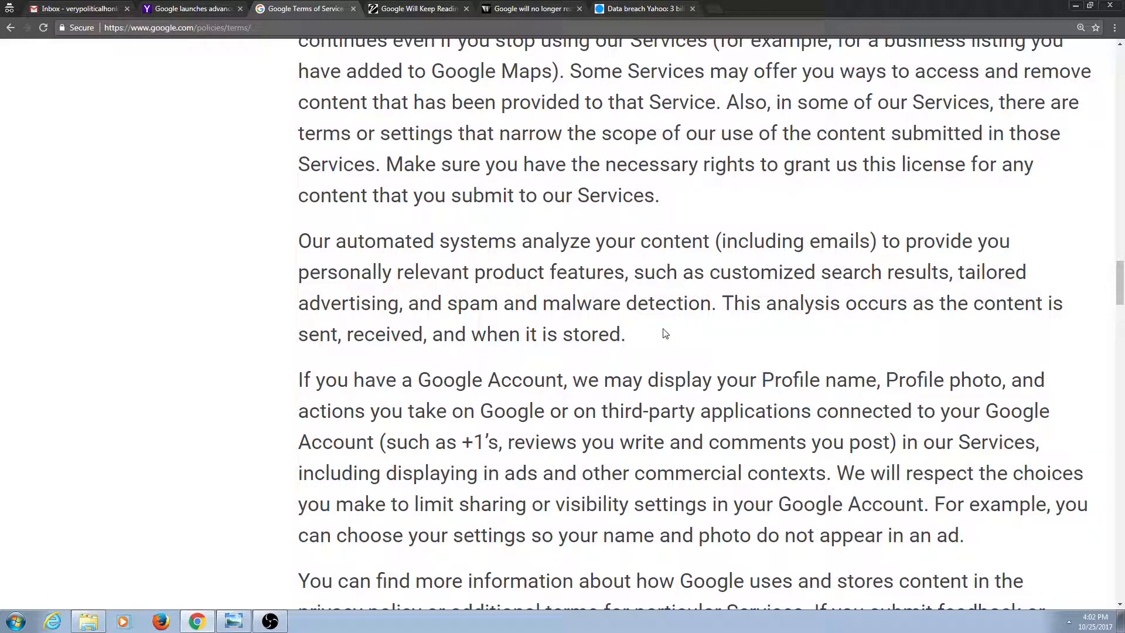
{"action": "mouse_move", "coordinate": [649, 333]}
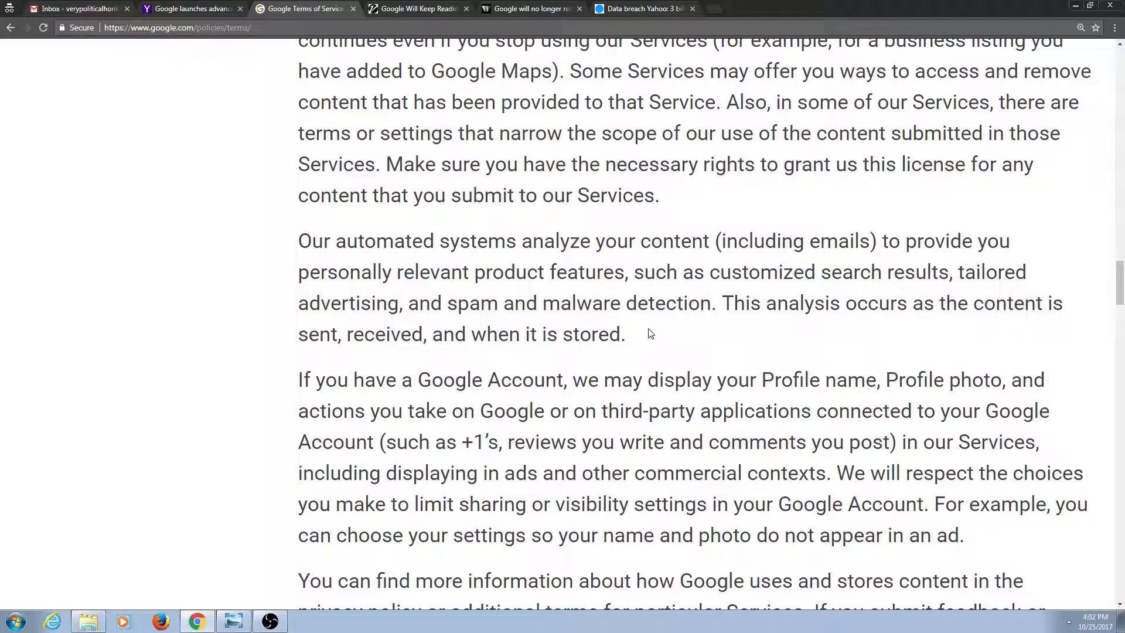
{"action": "left_click", "coordinate": [193, 8]}
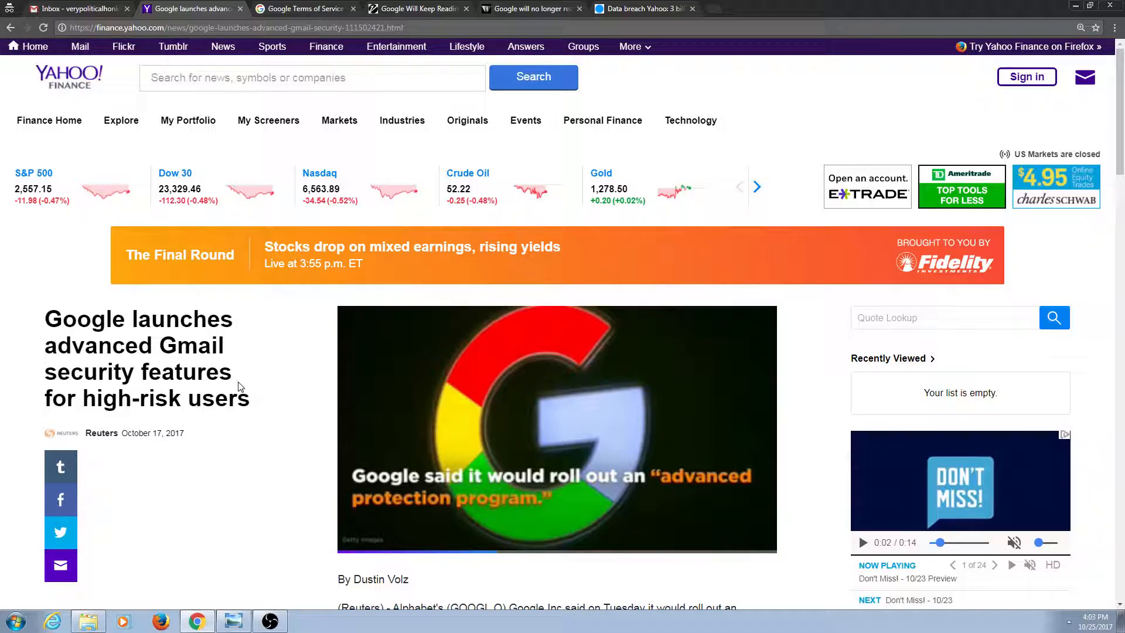
{"action": "mouse_move", "coordinate": [279, 412]}
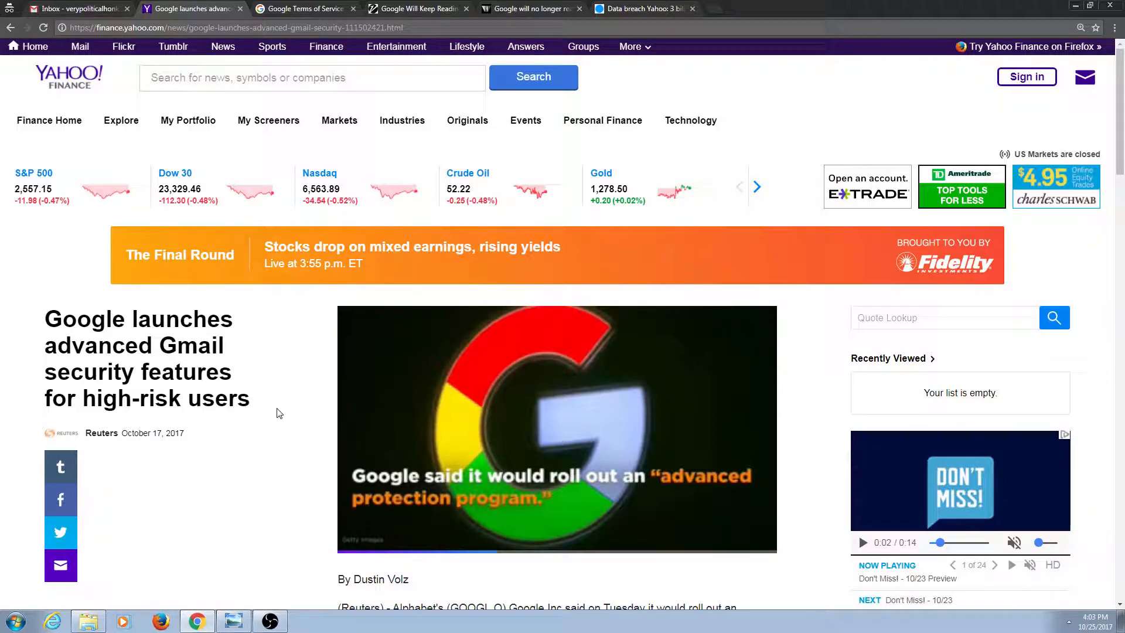
{"action": "mouse_move", "coordinate": [283, 403]}
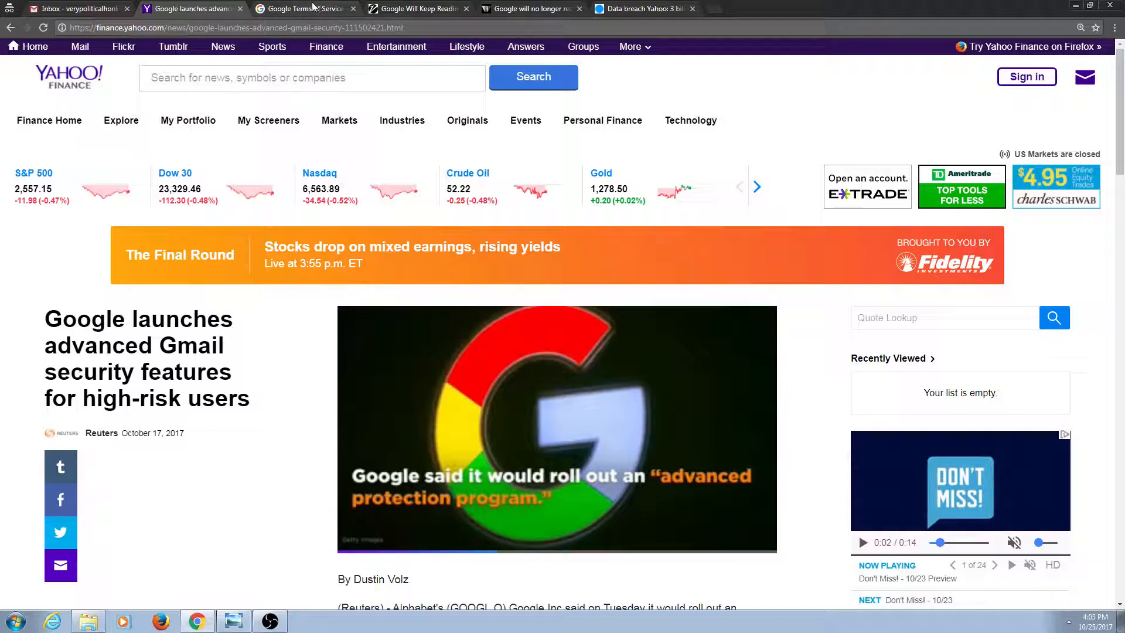
{"action": "mouse_move", "coordinate": [279, 421]}
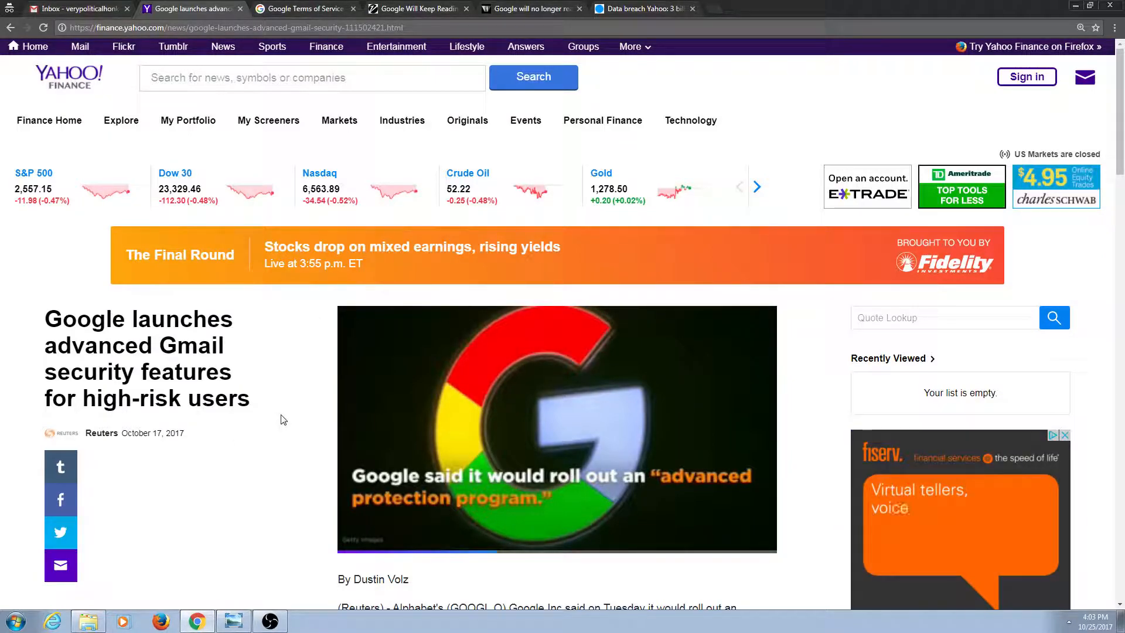
Bring up the Wired article on the Yahoo email hack and mark its opening line.
{"action": "left_click", "coordinate": [413, 8]}
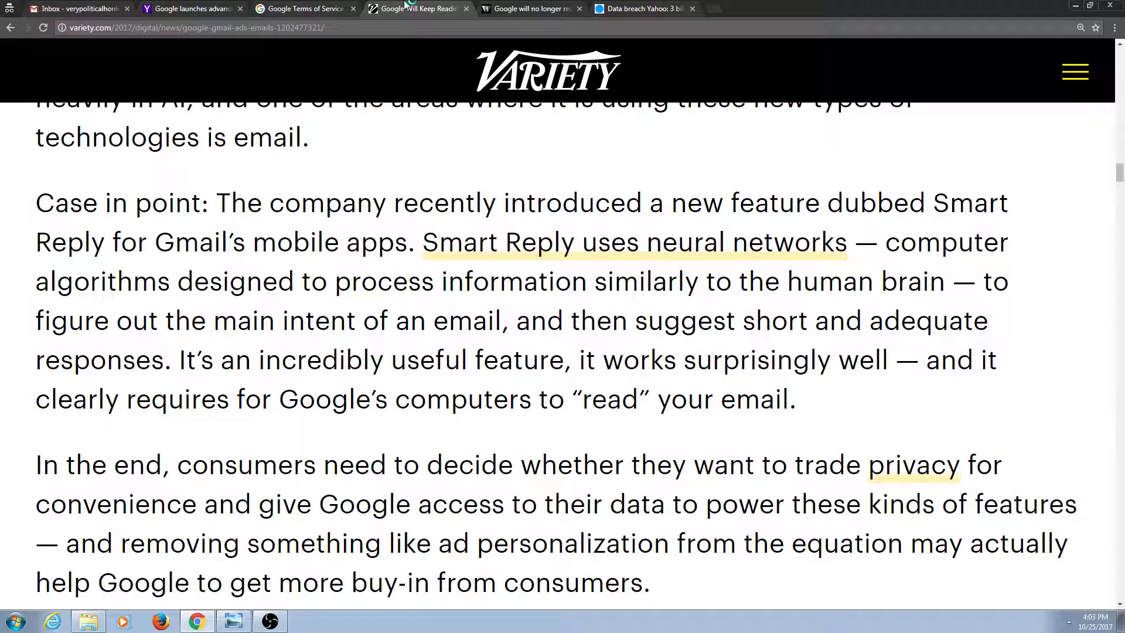
{"action": "left_click", "coordinate": [531, 10]}
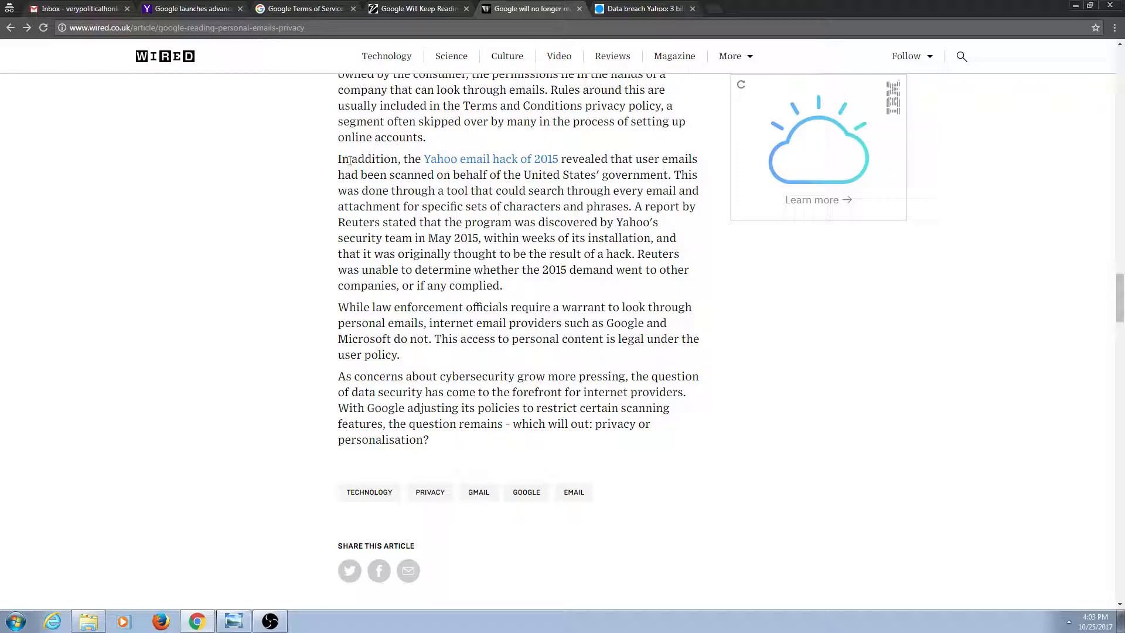
{"action": "left_click_drag", "start_coordinate": [397, 158], "coordinate": [573, 158]}
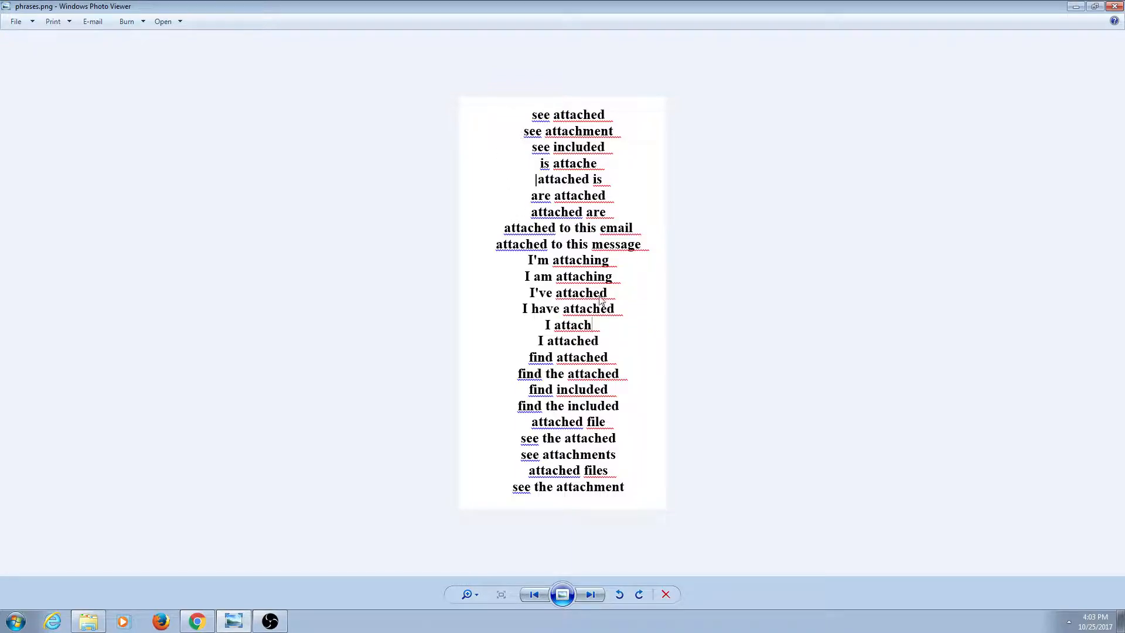
{"action": "mouse_move", "coordinate": [623, 340]}
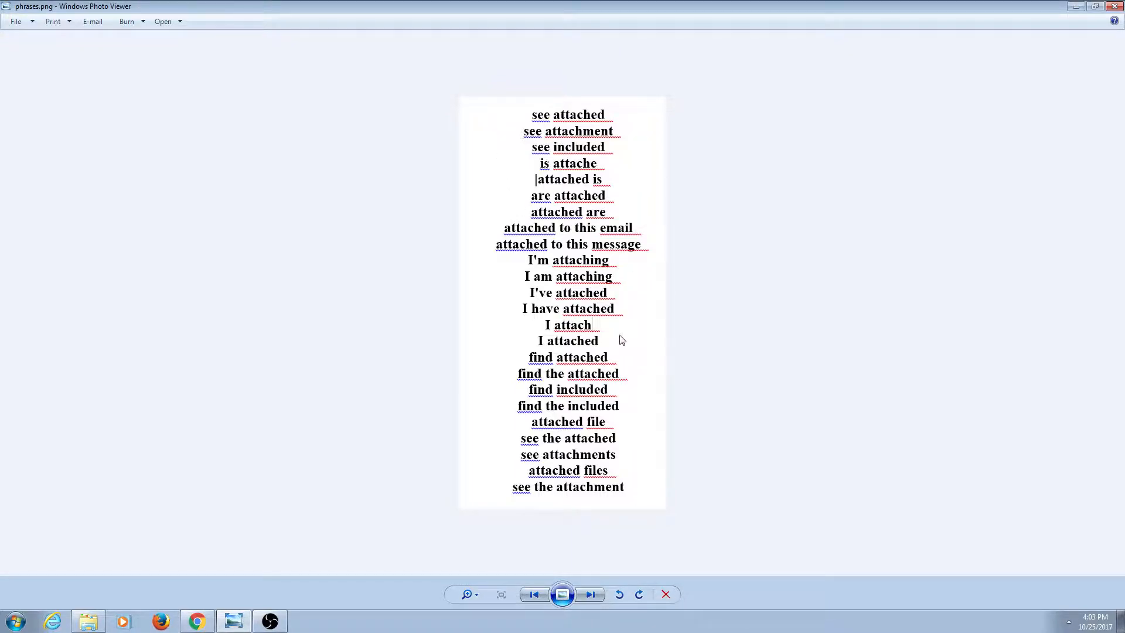
{"action": "mouse_move", "coordinate": [556, 368]}
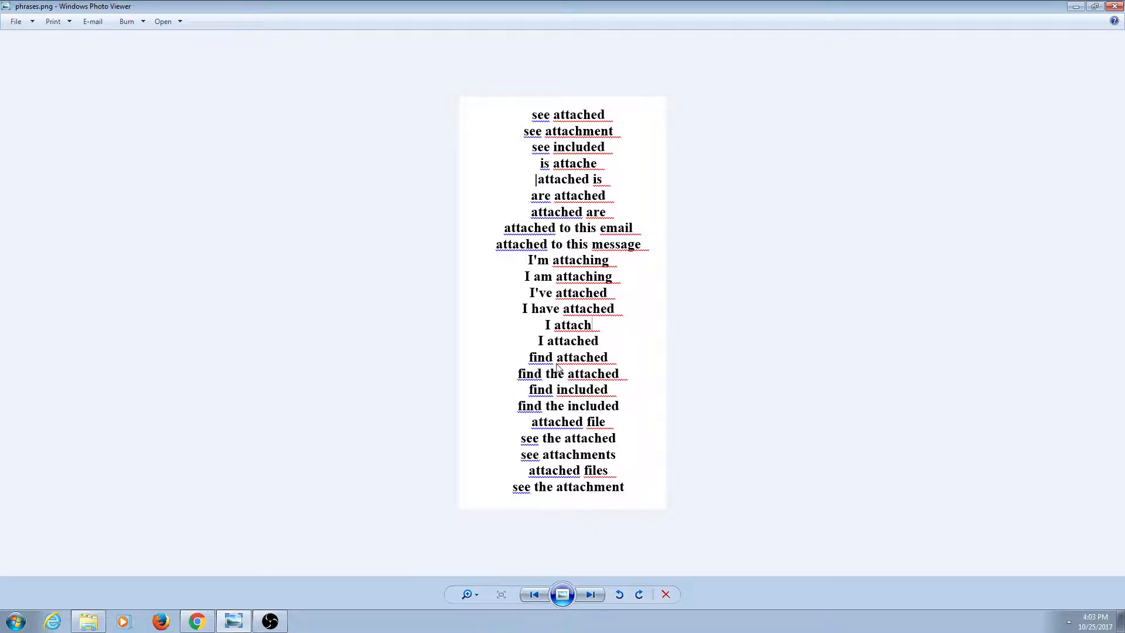
{"action": "mouse_move", "coordinate": [626, 354]}
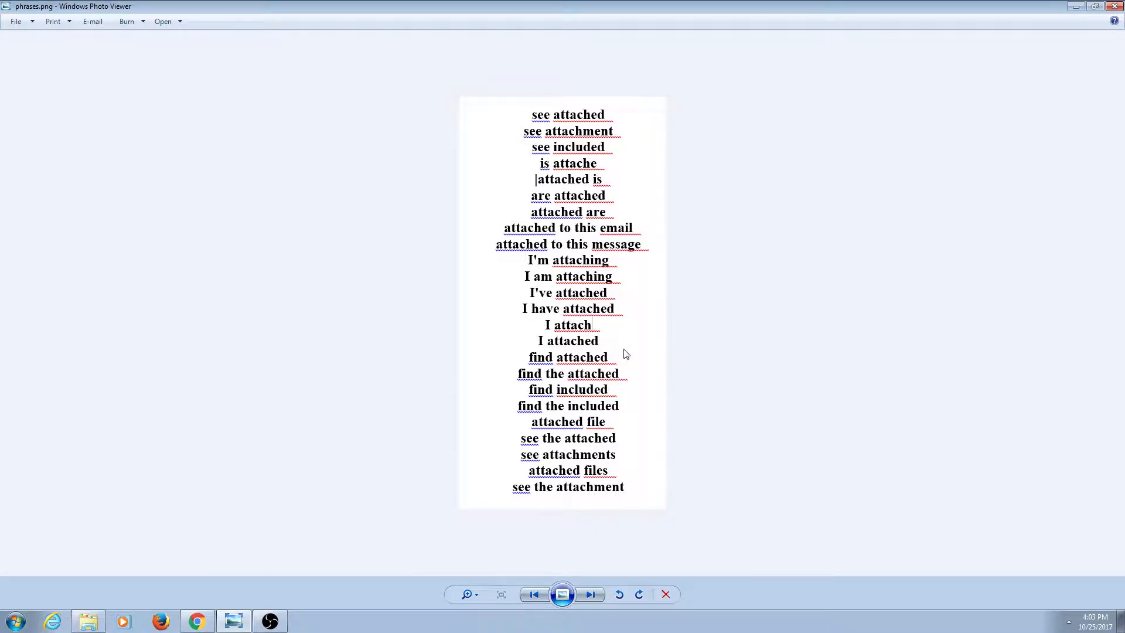
{"action": "mouse_move", "coordinate": [607, 338]}
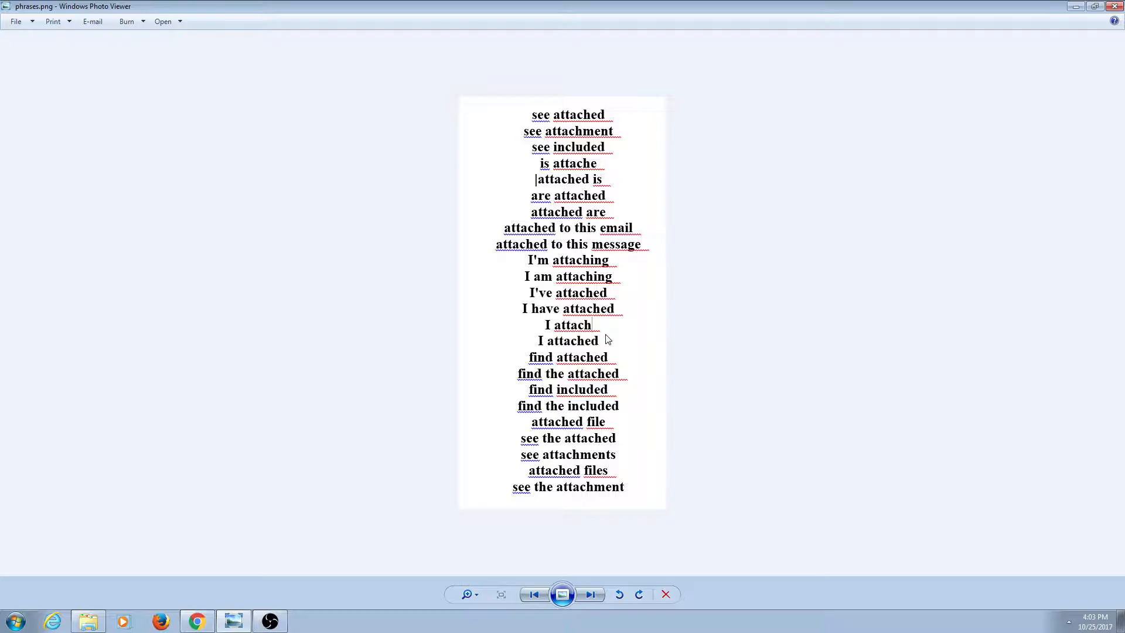
{"action": "mouse_move", "coordinate": [642, 333]}
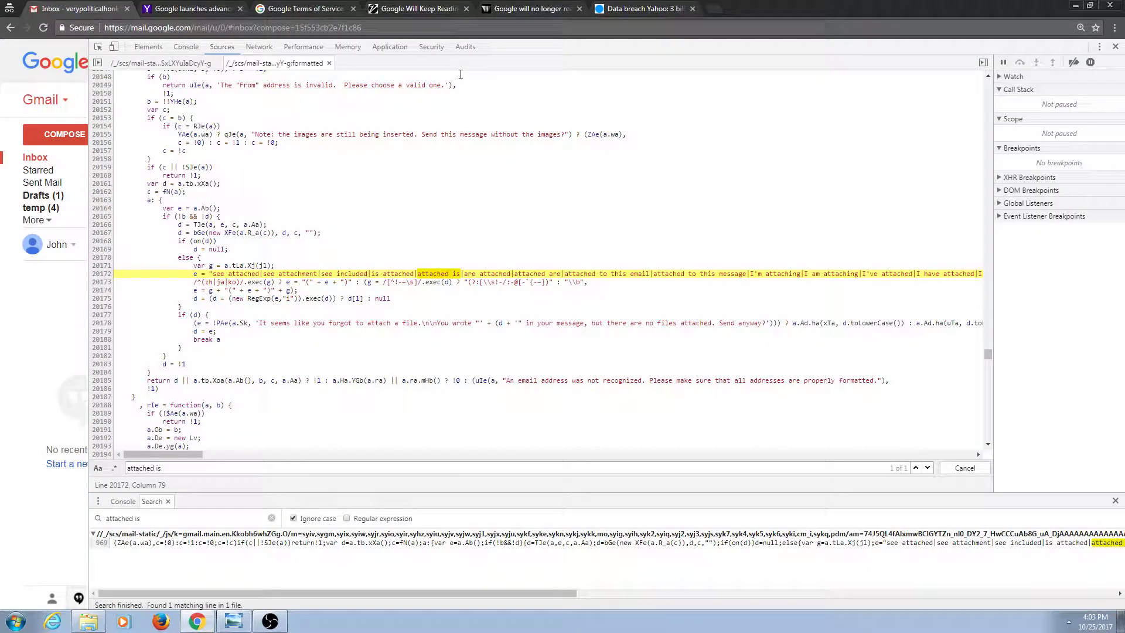
{"action": "mouse_move", "coordinate": [439, 78]}
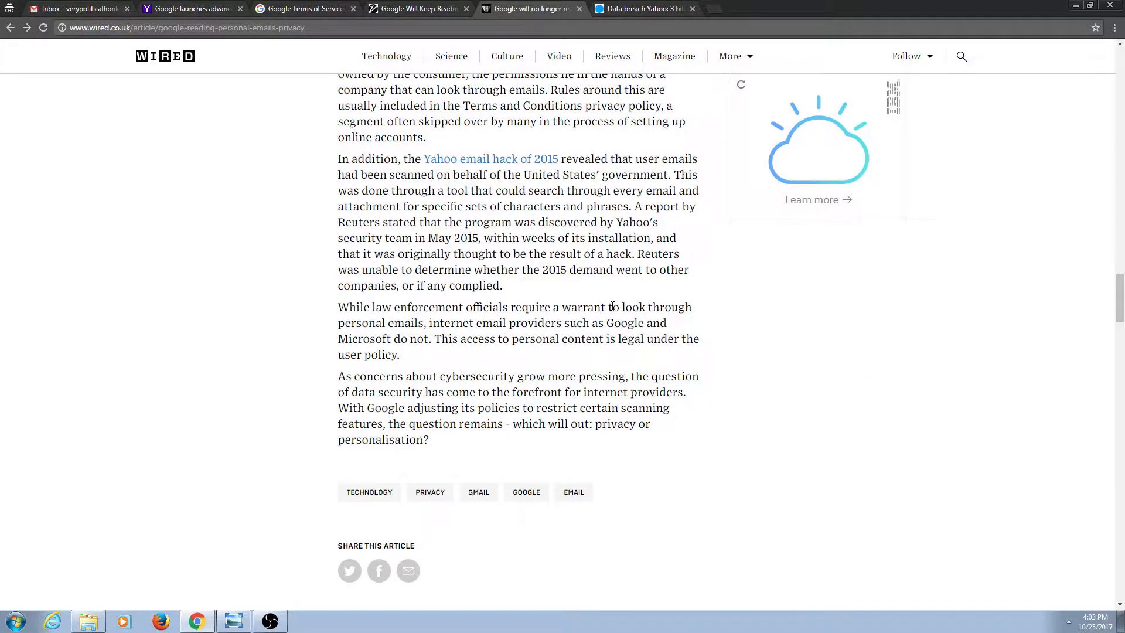
Highlight Wired's passages on warrantless access to personal emails, then move to the USA Today Yahoo hack article.
{"action": "left_click_drag", "start_coordinate": [447, 323], "coordinate": [399, 354]}
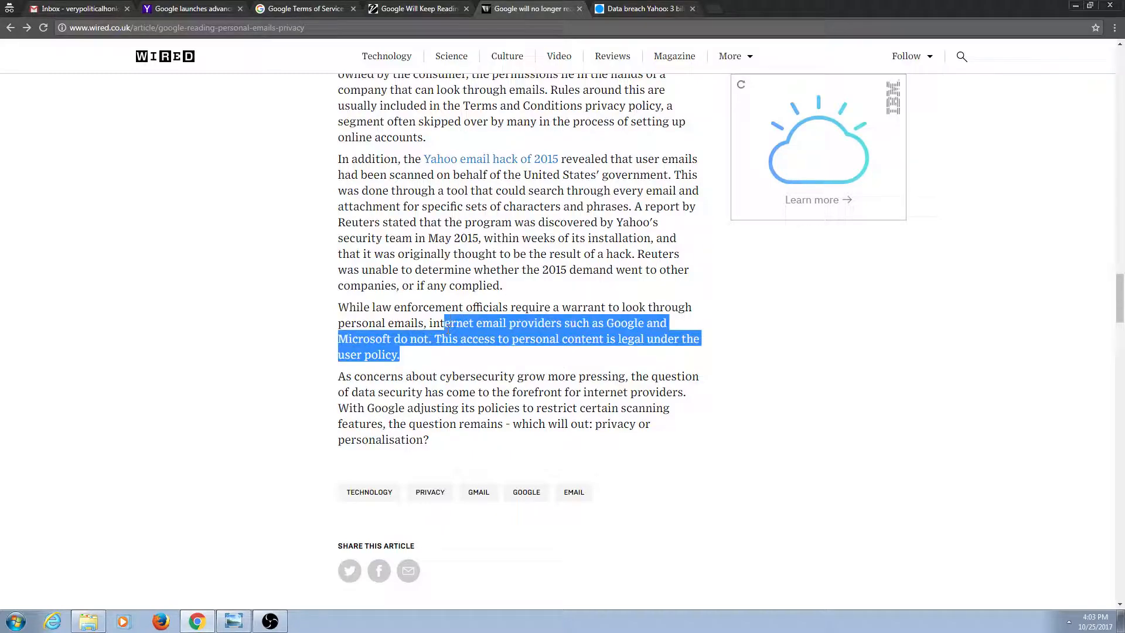
{"action": "left_click", "coordinate": [304, 8]}
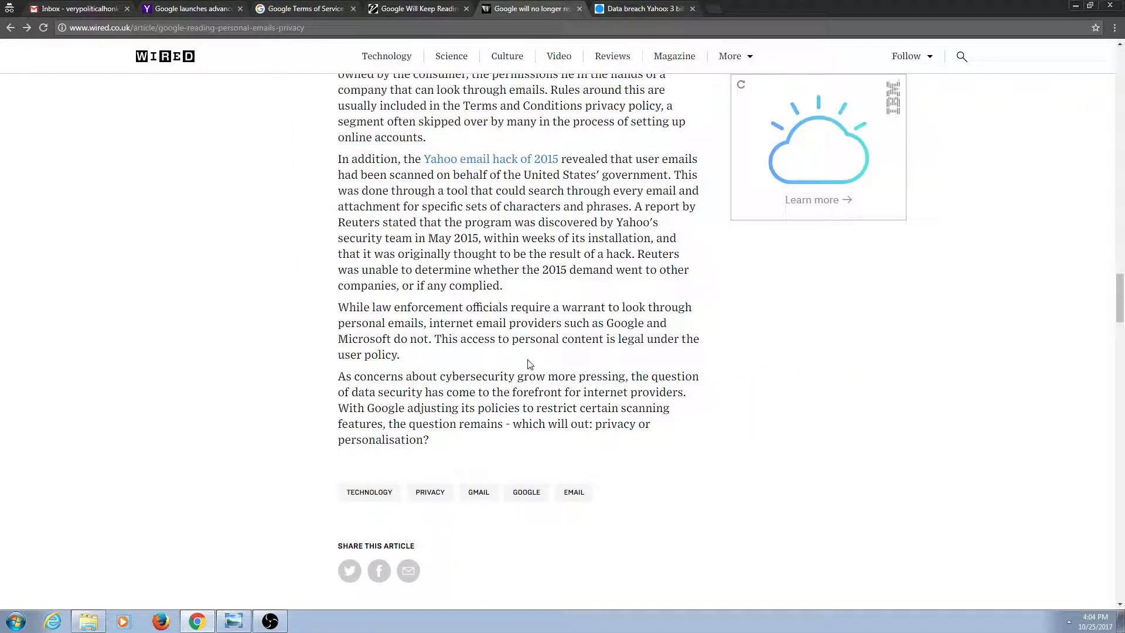
{"action": "mouse_move", "coordinate": [577, 307]}
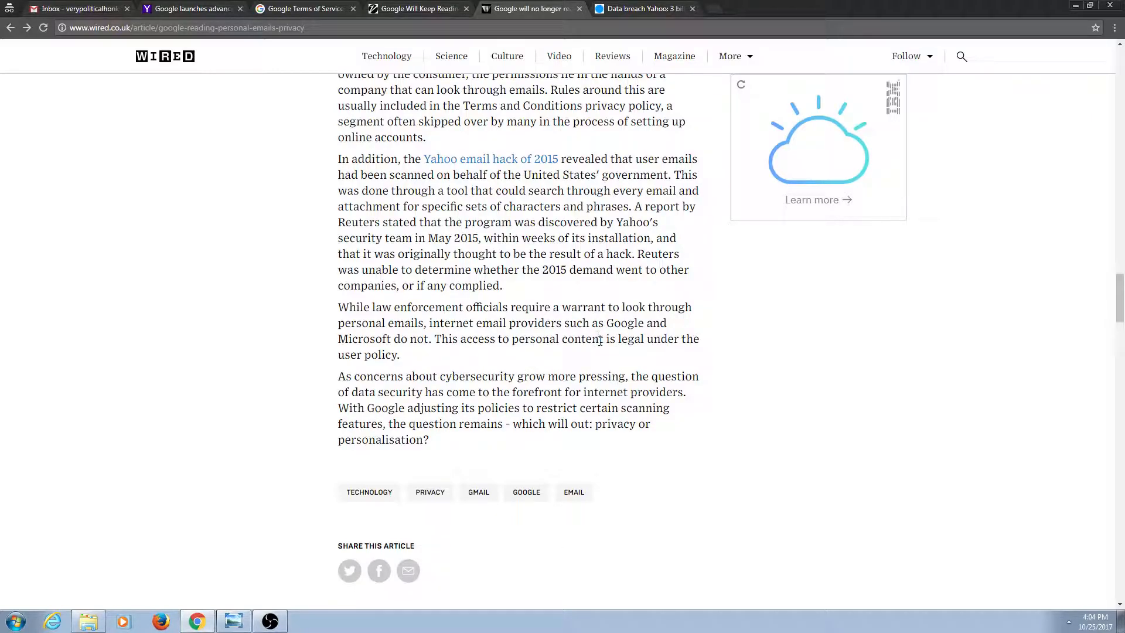
{"action": "mouse_move", "coordinate": [518, 367]}
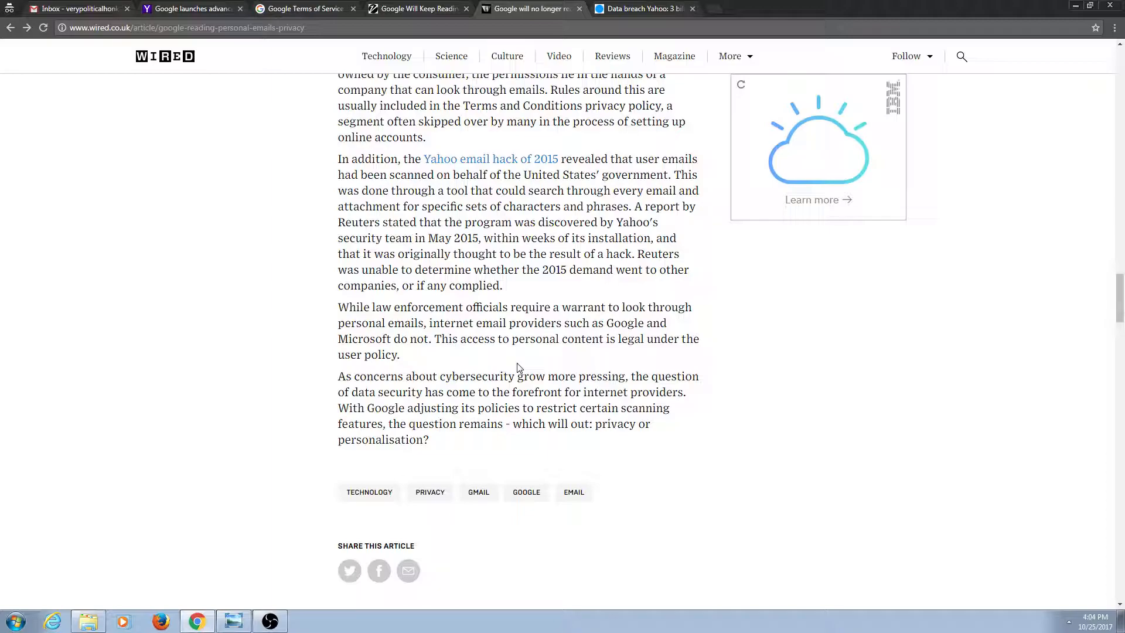
{"action": "mouse_move", "coordinate": [540, 372]}
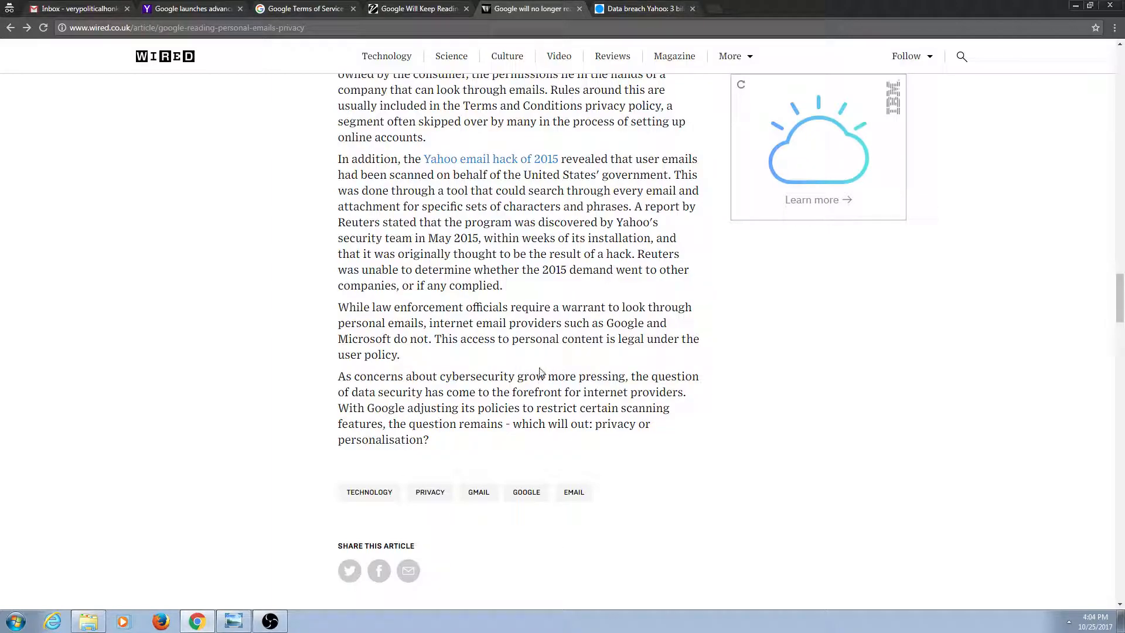
{"action": "mouse_move", "coordinate": [558, 362]}
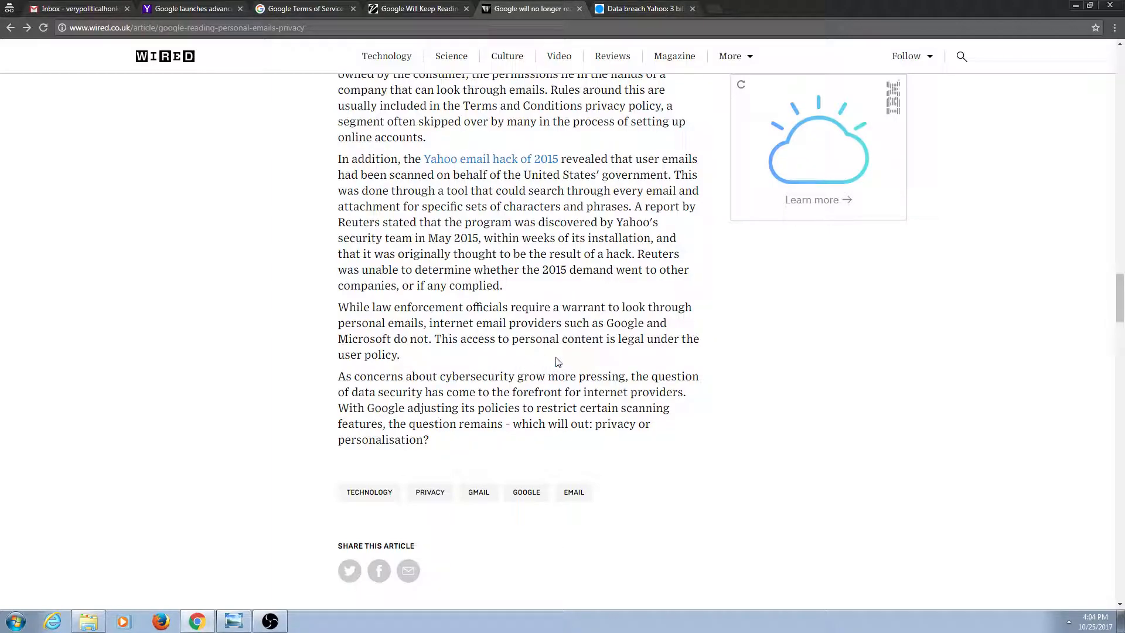
{"action": "left_click_drag", "start_coordinate": [338, 308], "coordinate": [400, 354]}
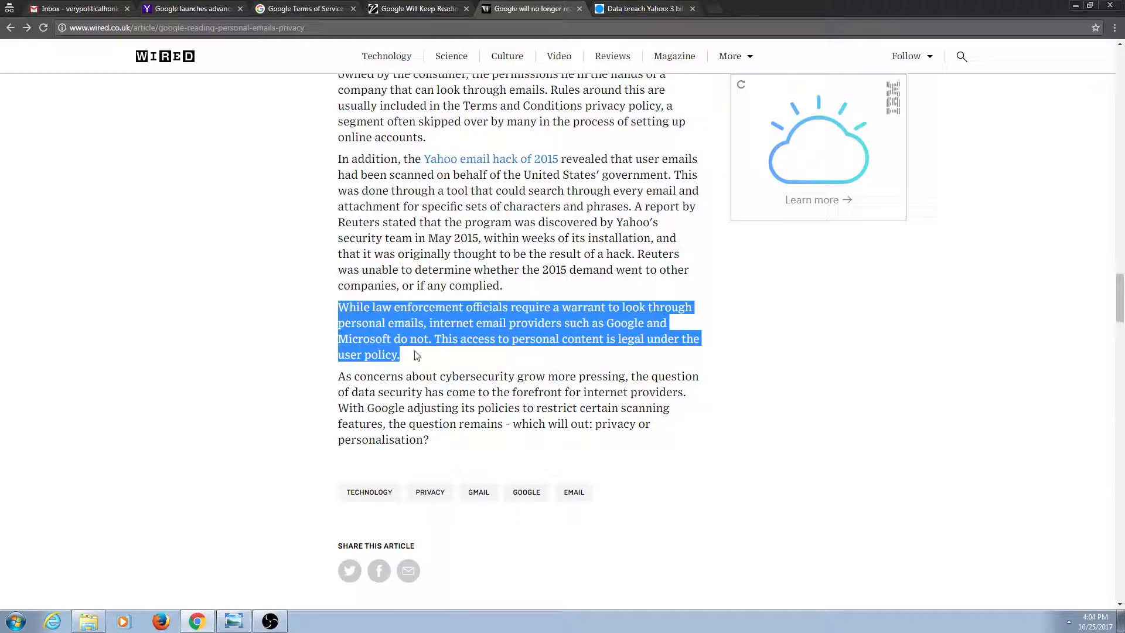
{"action": "left_click", "coordinate": [431, 374]}
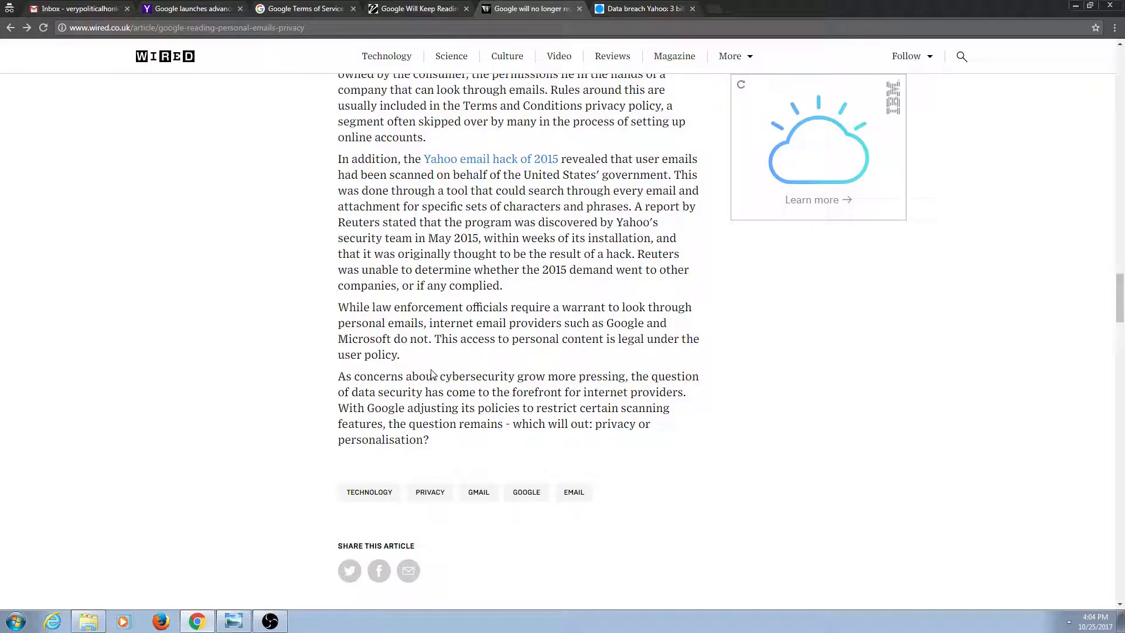
{"action": "mouse_move", "coordinate": [439, 375]}
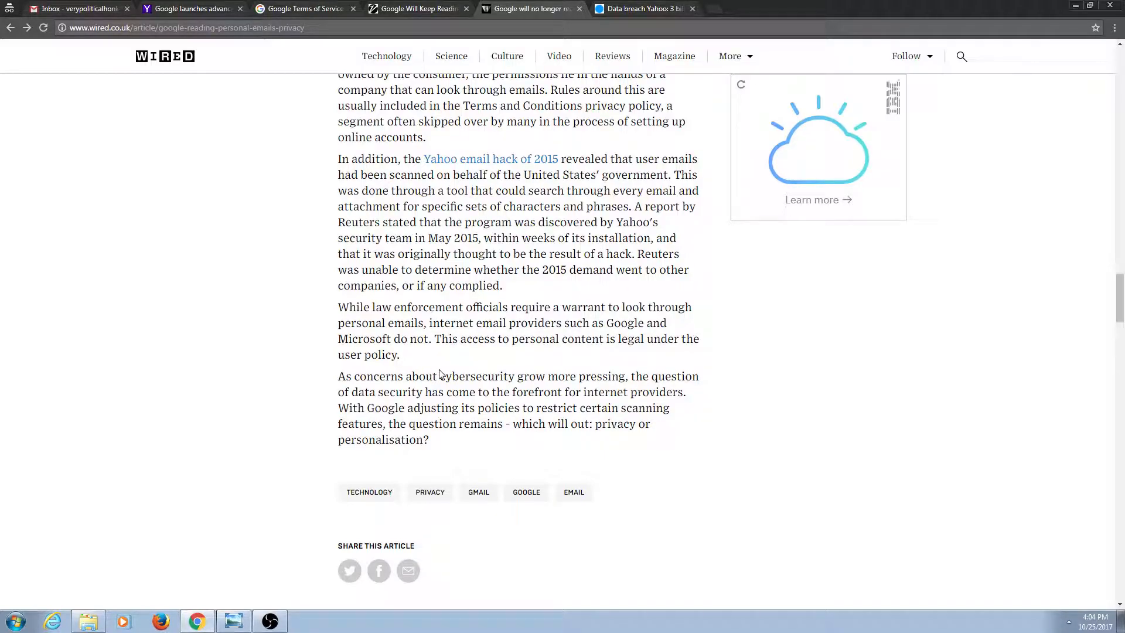
{"action": "mouse_move", "coordinate": [593, 134]}
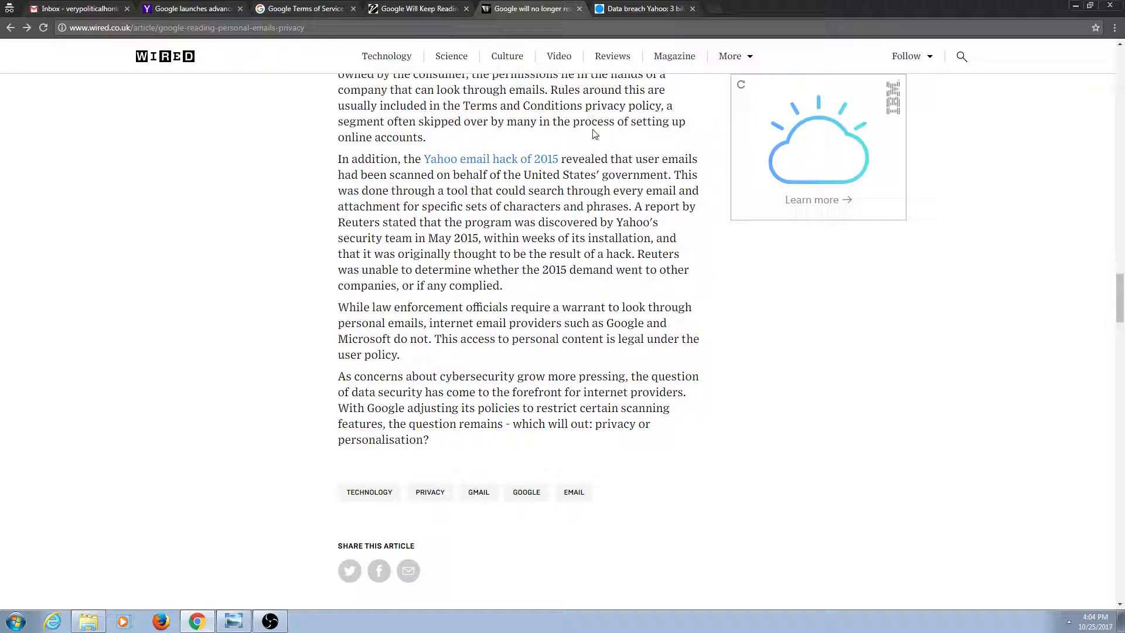
{"action": "left_click", "coordinate": [643, 8]}
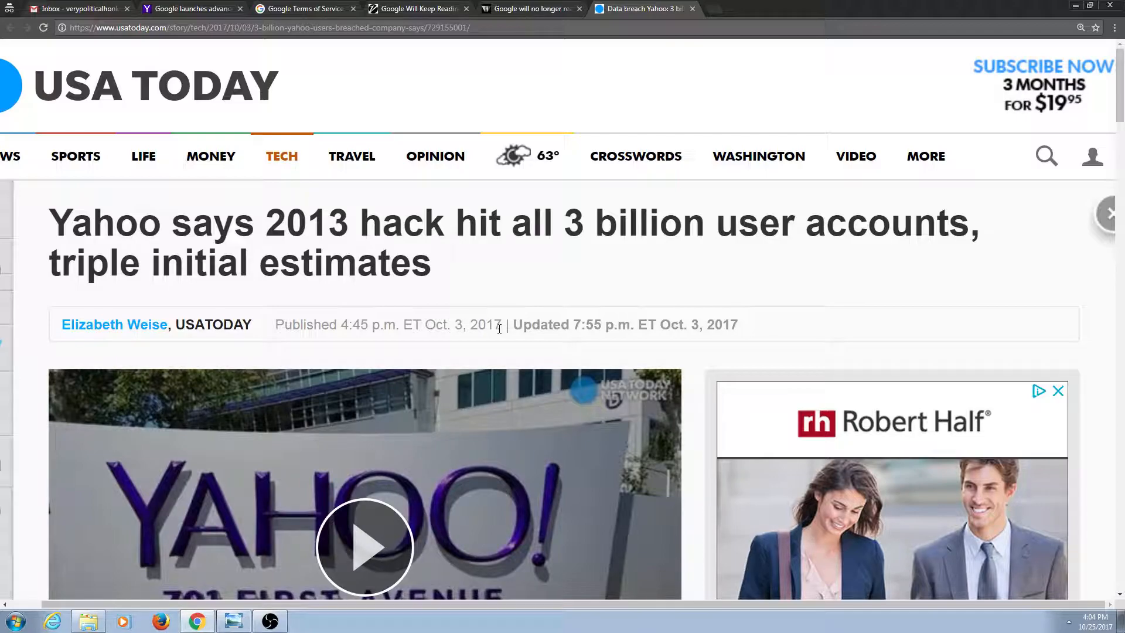
{"action": "mouse_move", "coordinate": [466, 267]}
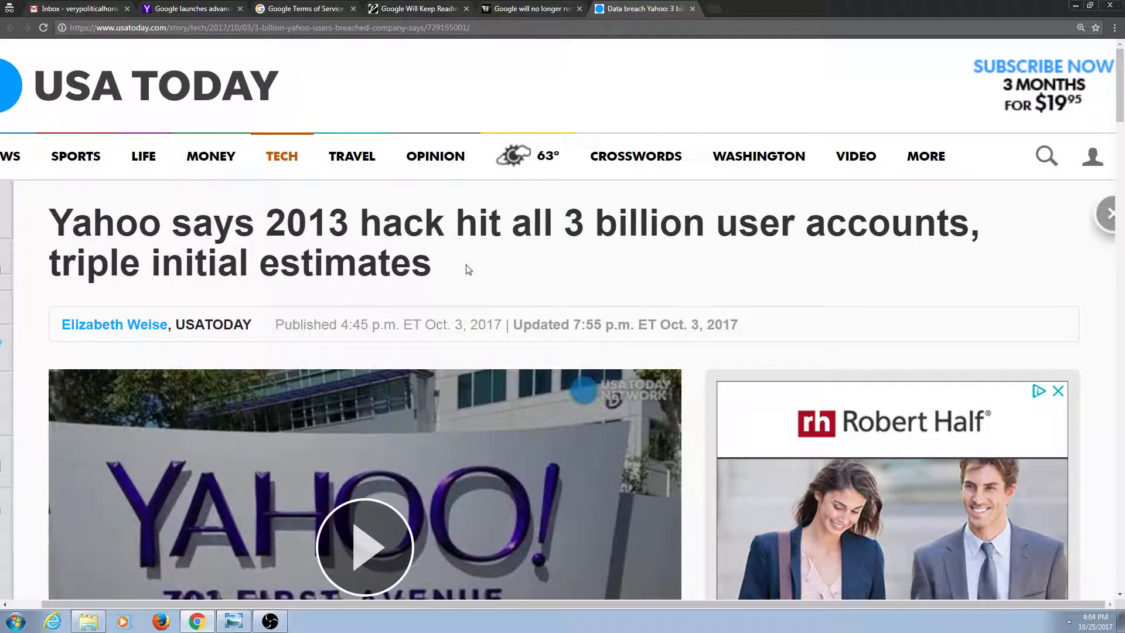
{"action": "mouse_move", "coordinate": [478, 281]}
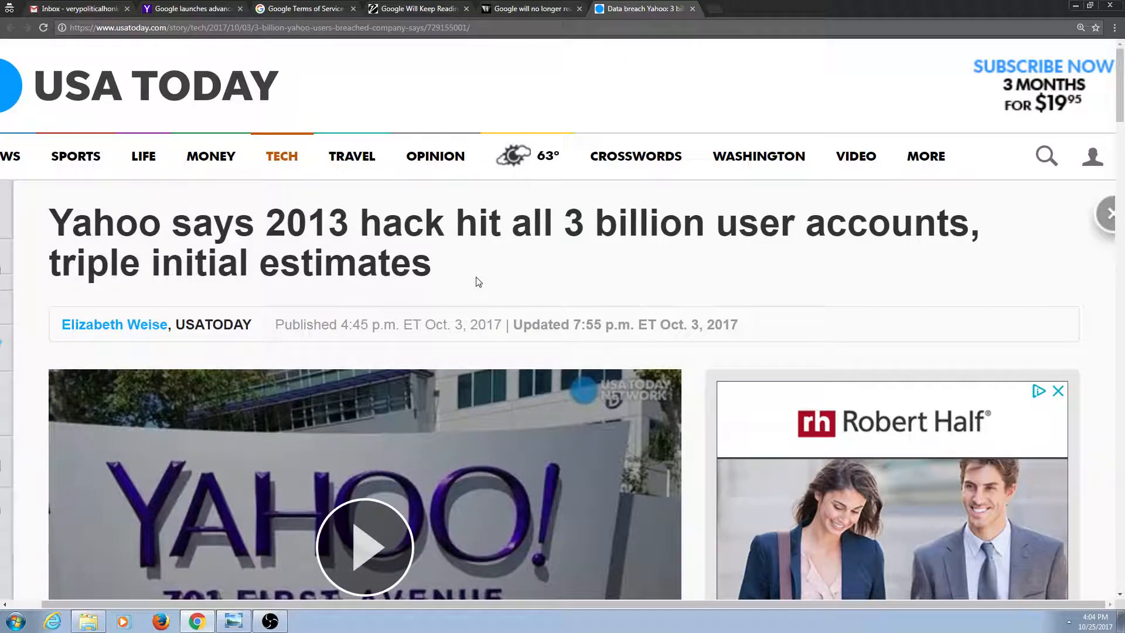
{"action": "mouse_move", "coordinate": [457, 277]}
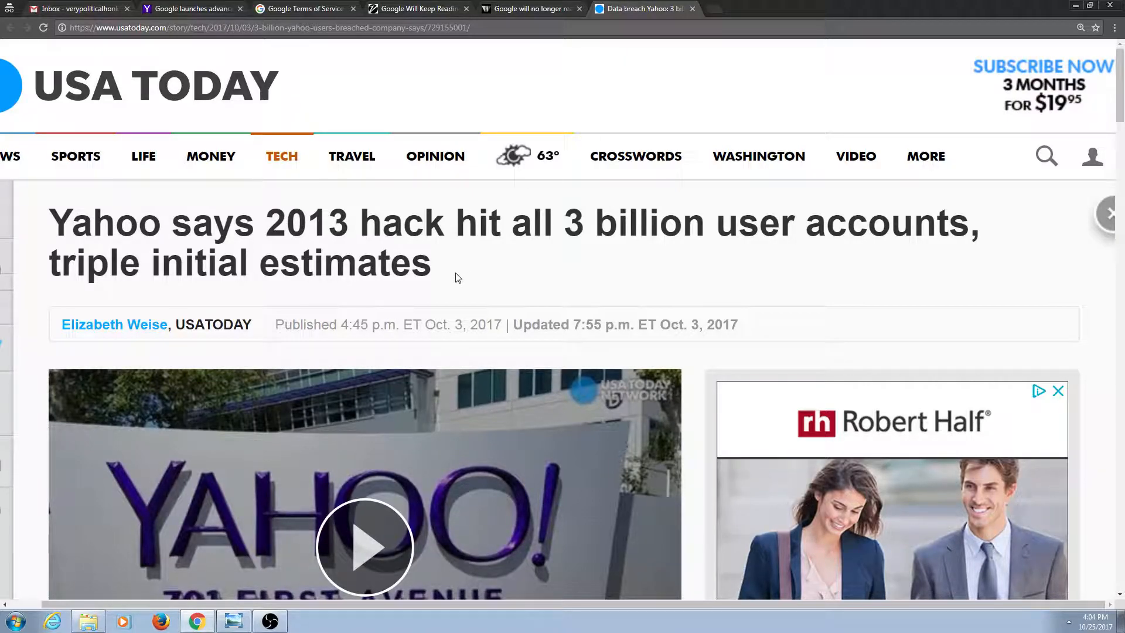
Highlight the headline on the 3 billion account Yahoo hack, then return to the Gmail code-search tab.
{"action": "left_click_drag", "start_coordinate": [266, 223], "coordinate": [430, 262]}
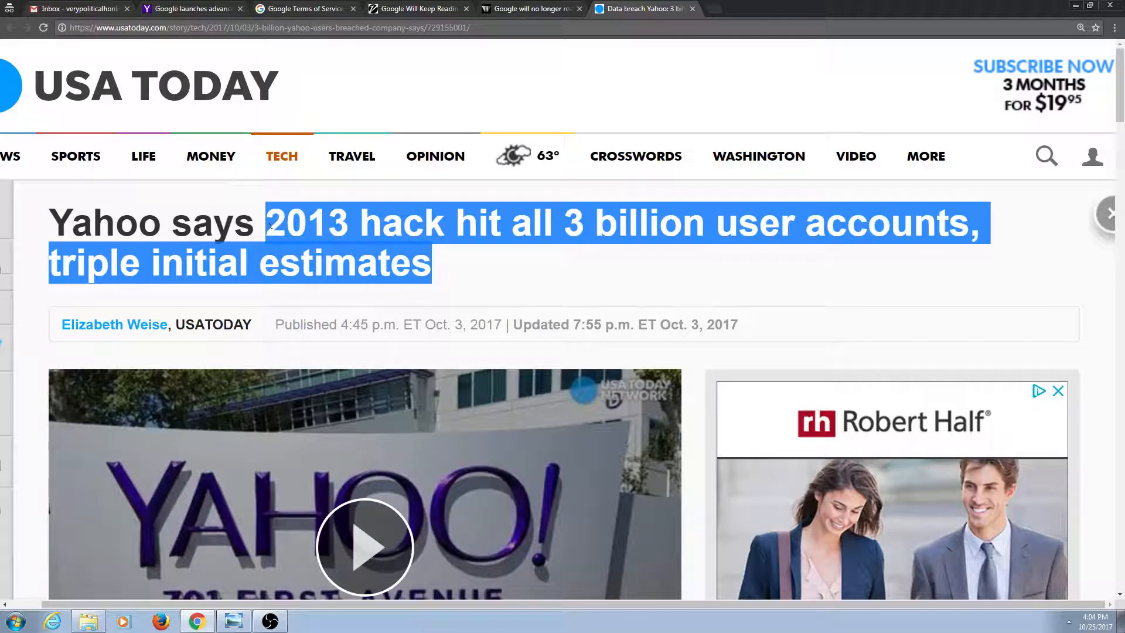
{"action": "mouse_move", "coordinate": [478, 262]}
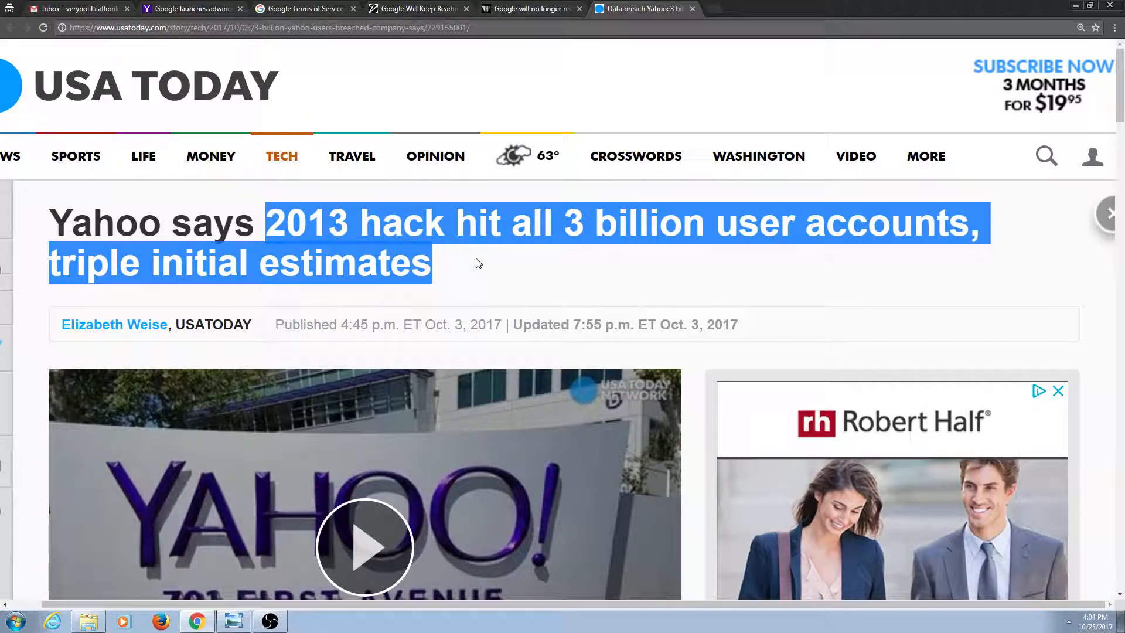
{"action": "left_click", "coordinate": [478, 262]}
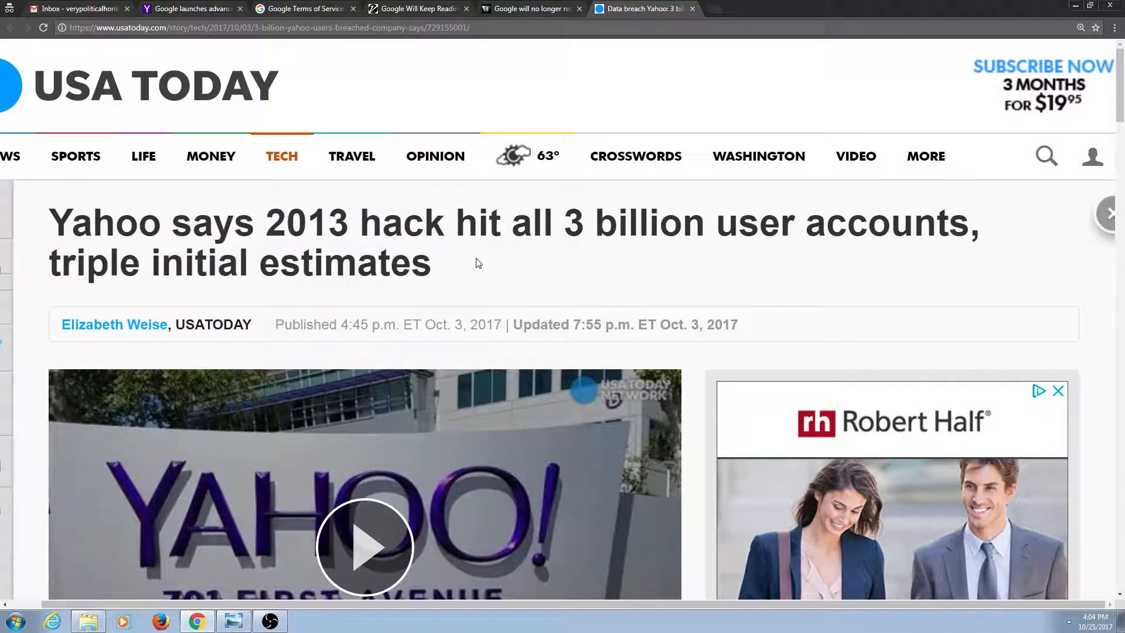
{"action": "mouse_move", "coordinate": [244, 137]}
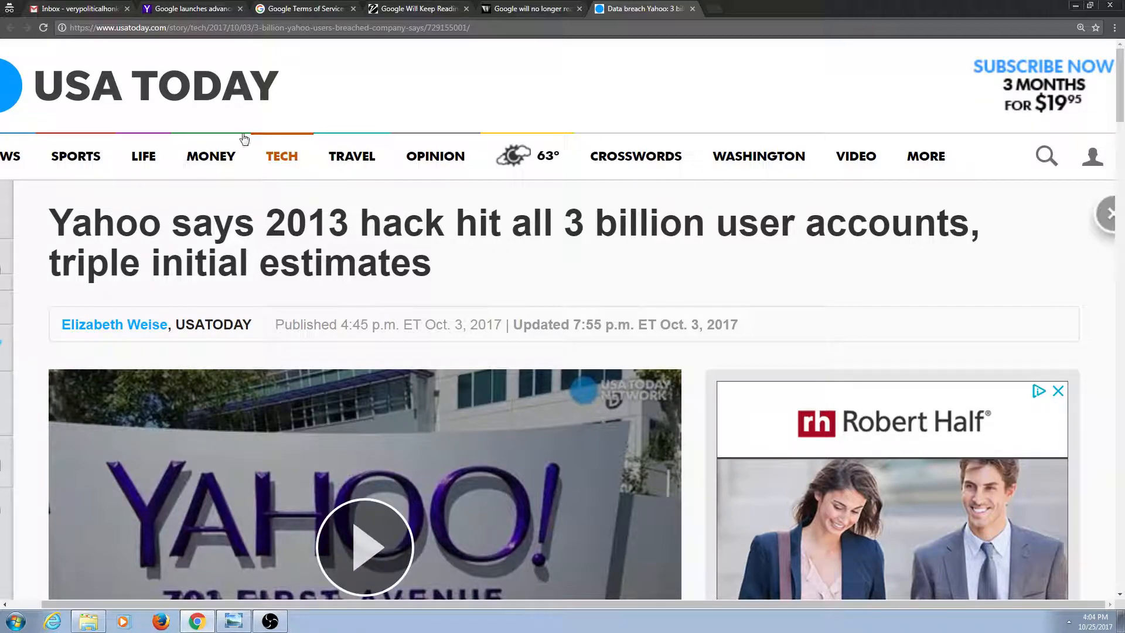
{"action": "left_click", "coordinate": [70, 8]}
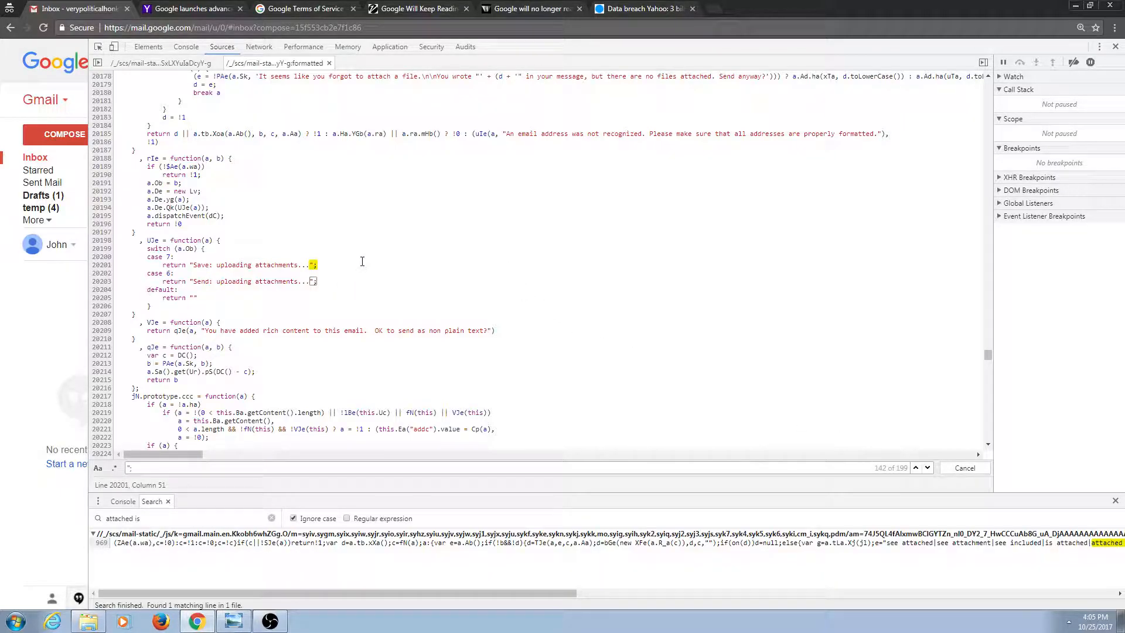
{"action": "mouse_move", "coordinate": [320, 273]}
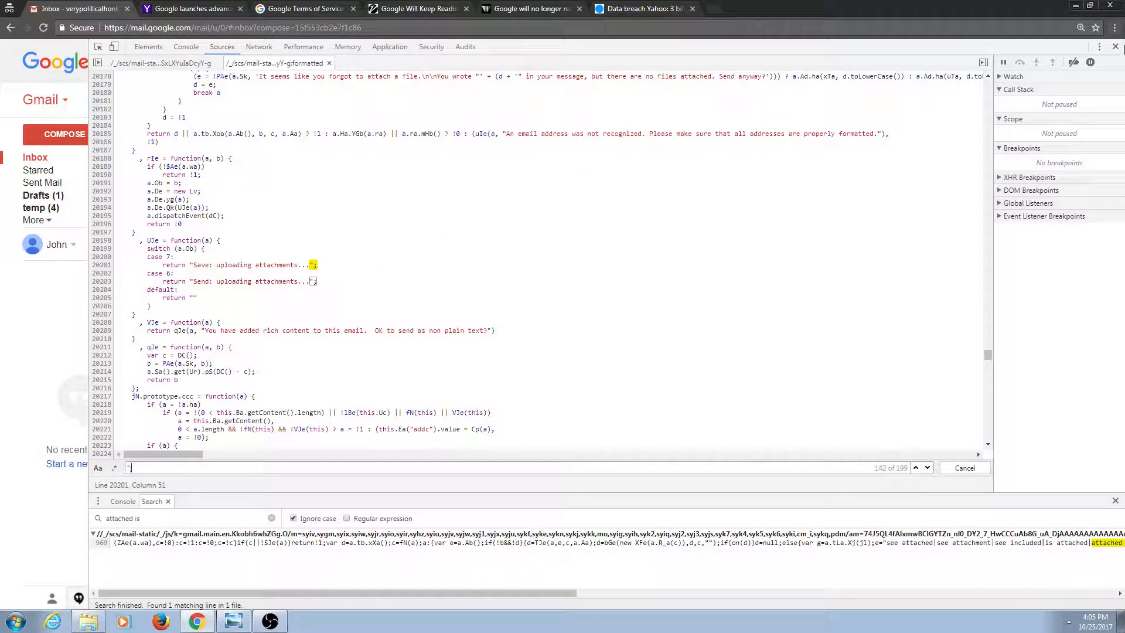
{"action": "mouse_move", "coordinate": [385, 202]}
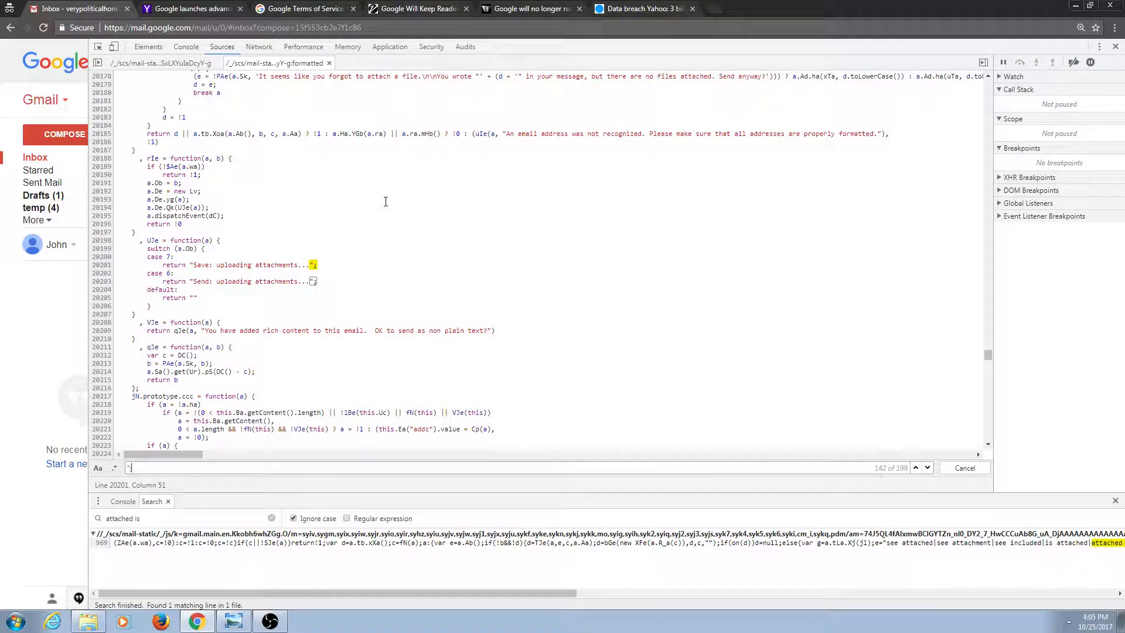
{"action": "mouse_move", "coordinate": [321, 397]}
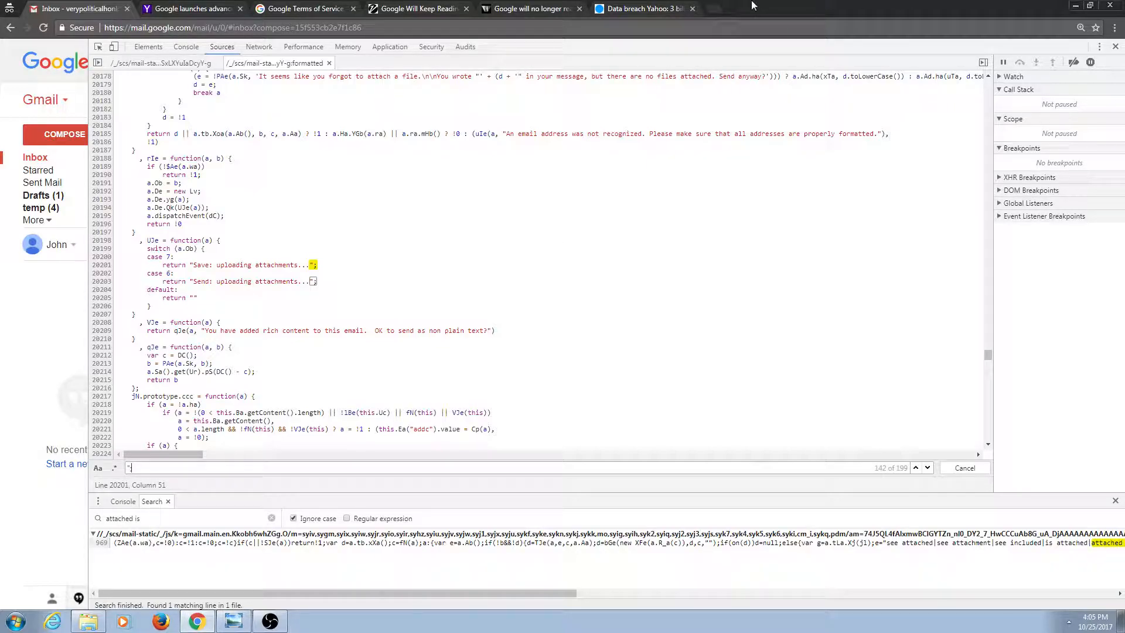
{"action": "left_click", "coordinate": [642, 9]}
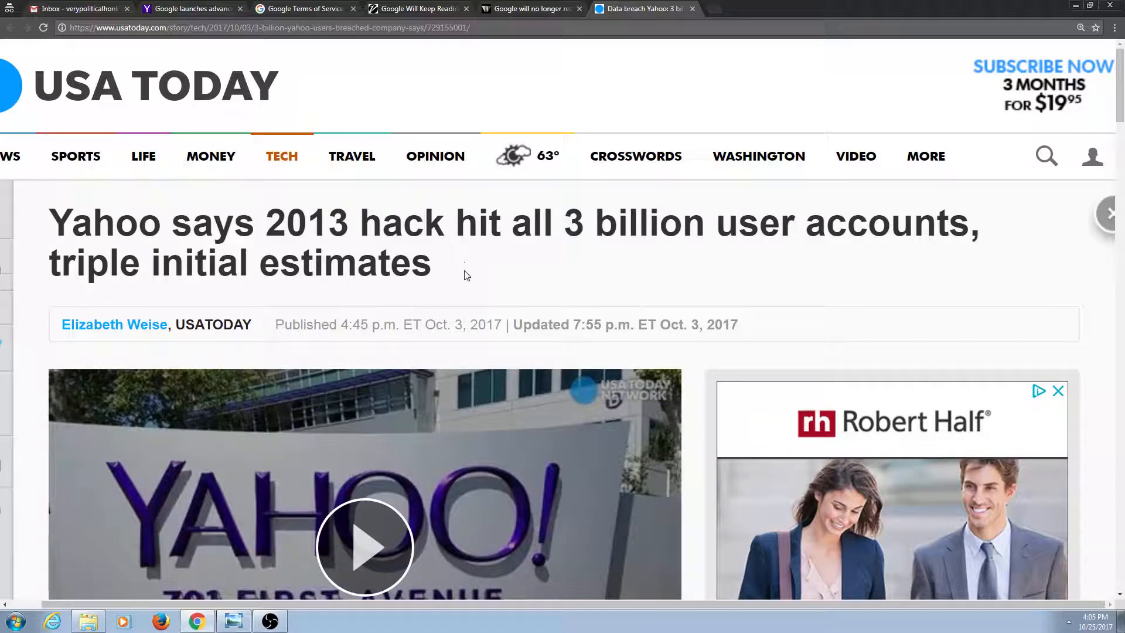
{"action": "double_click", "coordinate": [574, 223]}
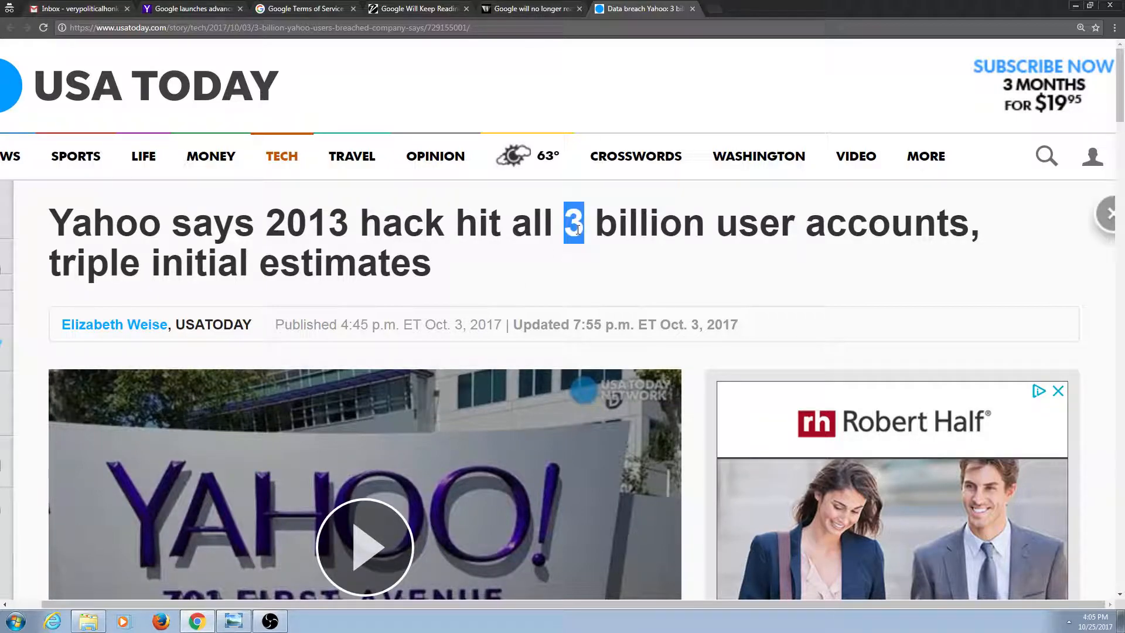
{"action": "left_click_drag", "start_coordinate": [575, 223], "coordinate": [430, 262]}
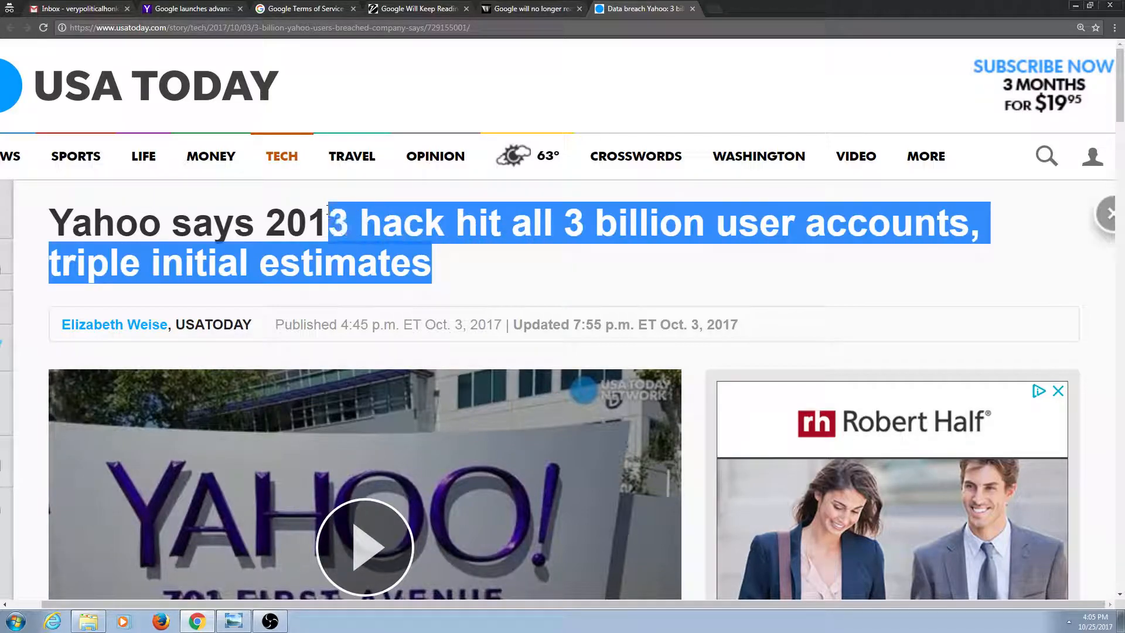
{"action": "left_click", "coordinate": [560, 64]}
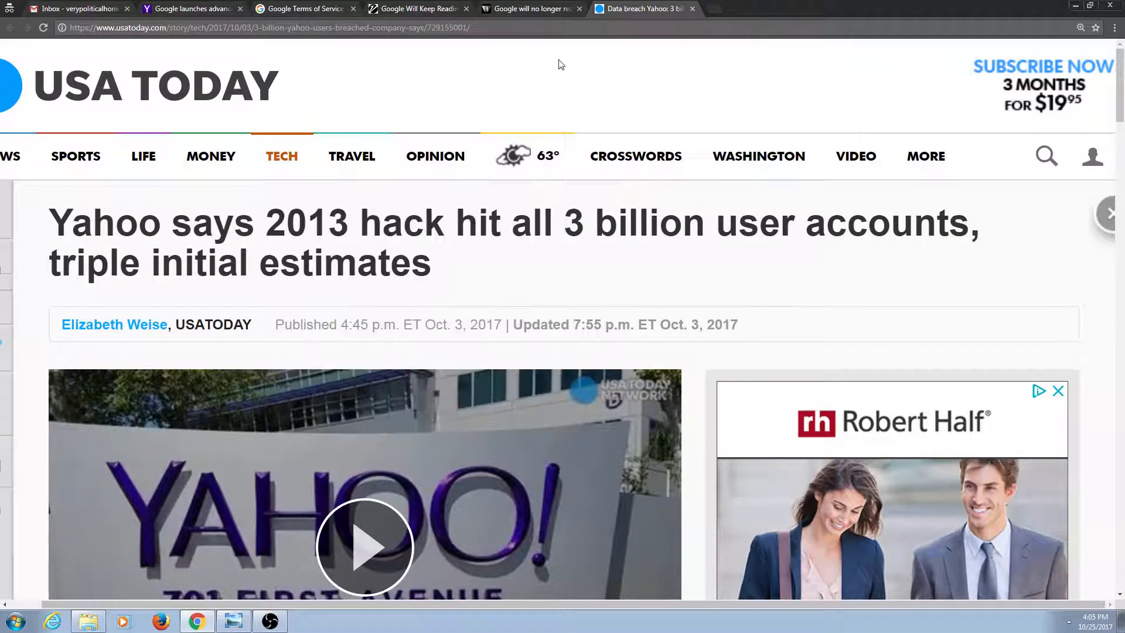
{"action": "mouse_move", "coordinate": [540, 61]}
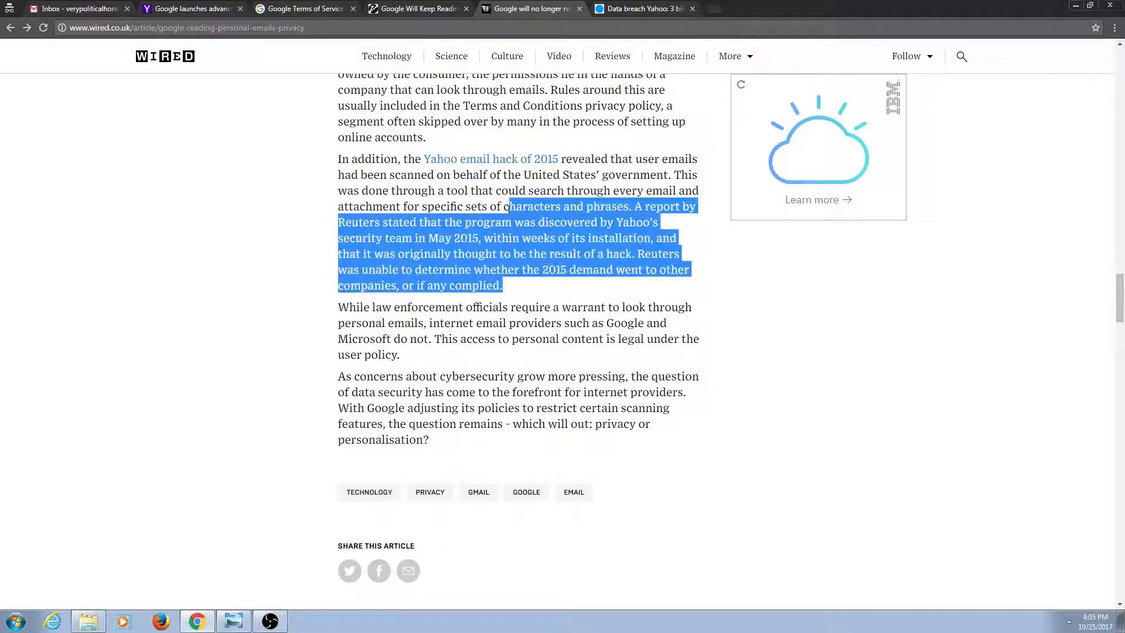
{"action": "left_click", "coordinate": [492, 207]}
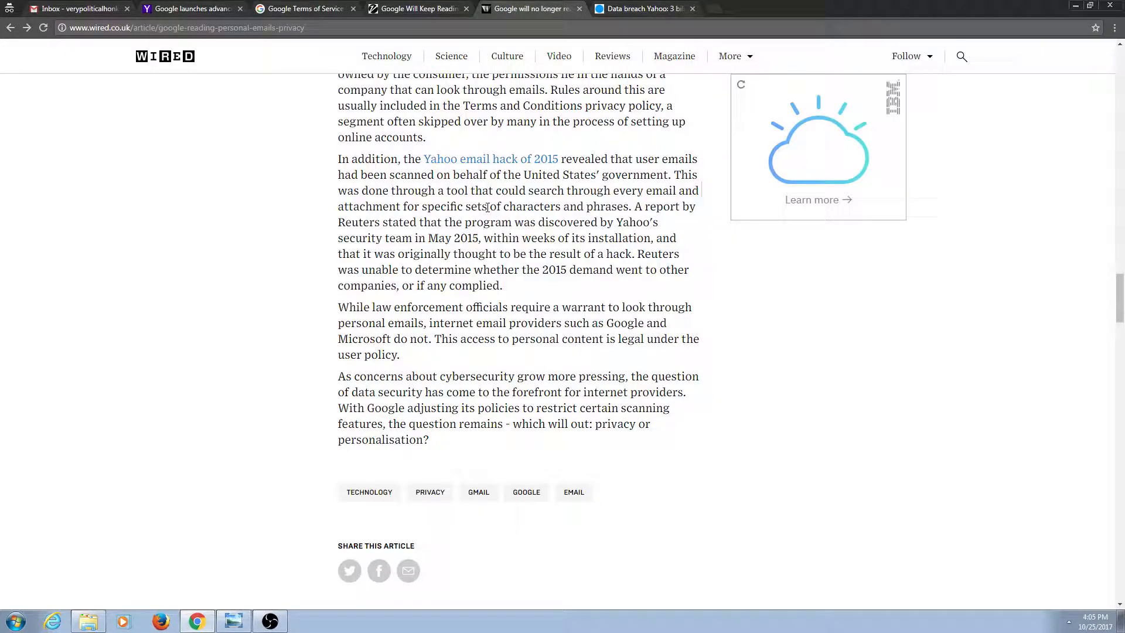
{"action": "left_click", "coordinate": [71, 8]}
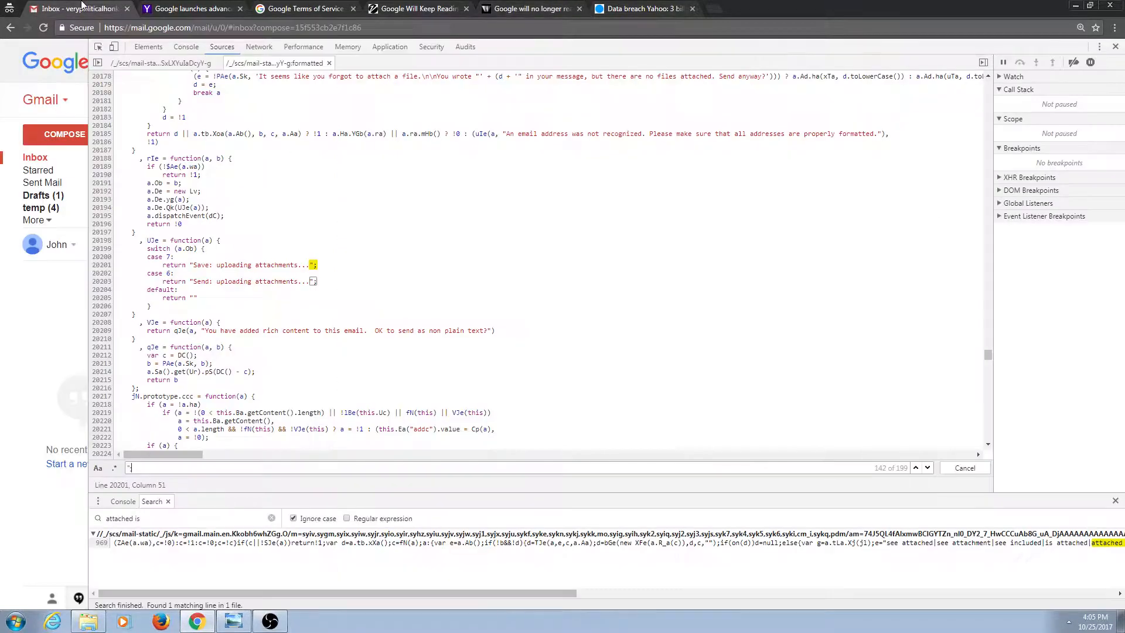